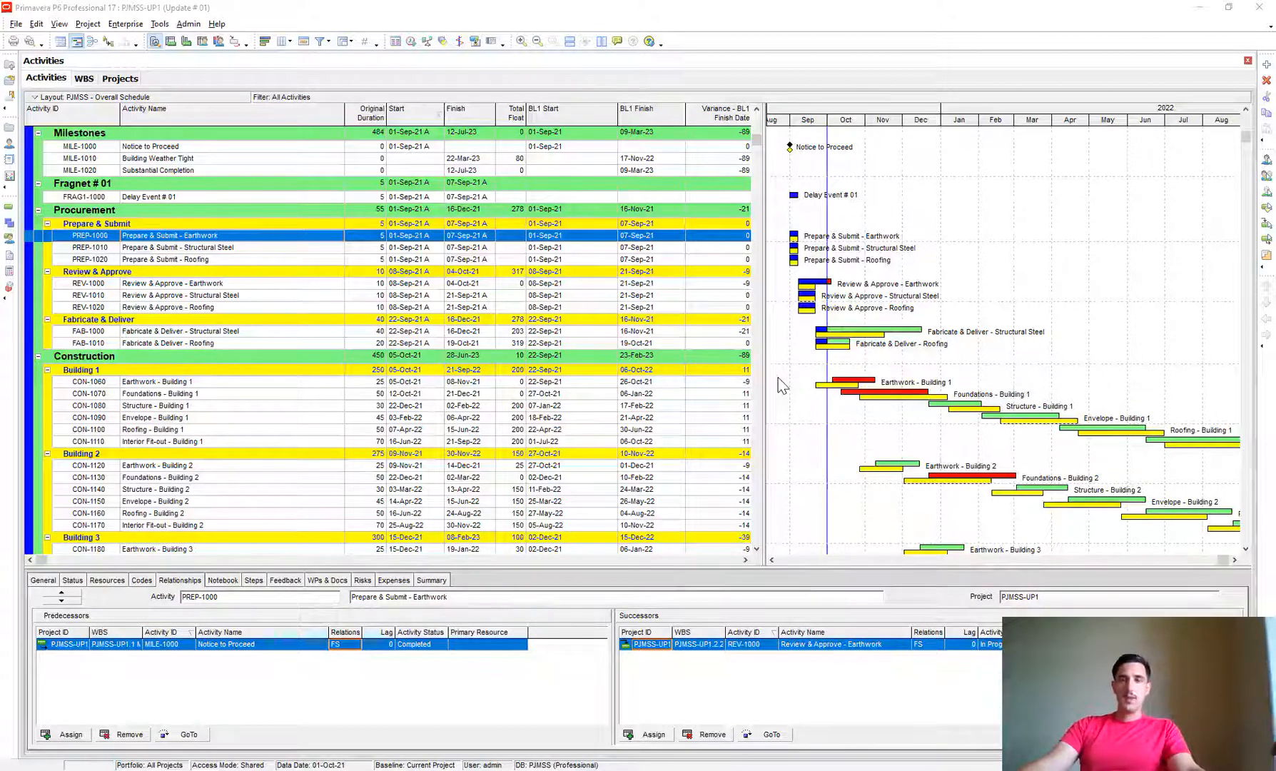
mouse_move(887, 309)
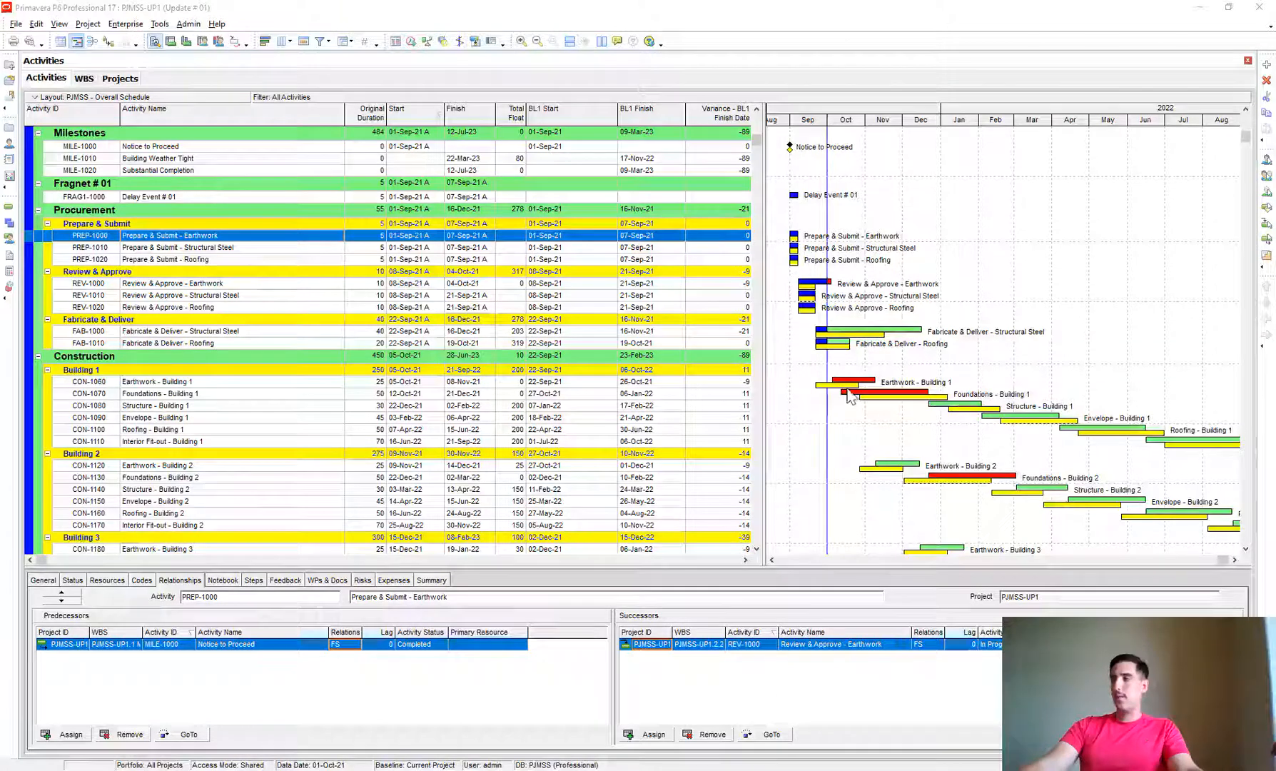
- Load BL as the previous XER and UP1 as the updated XER, then generate the report
scroll(down, 3)
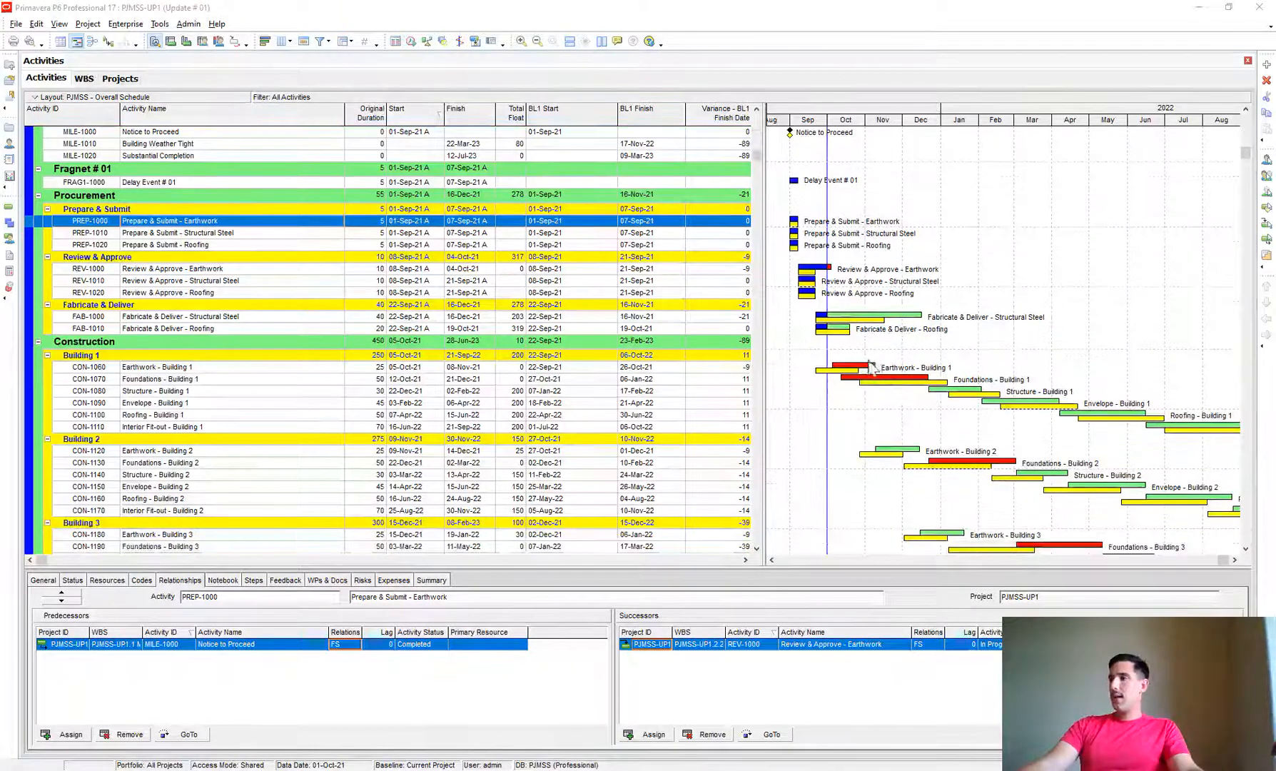
mouse_move(825, 383)
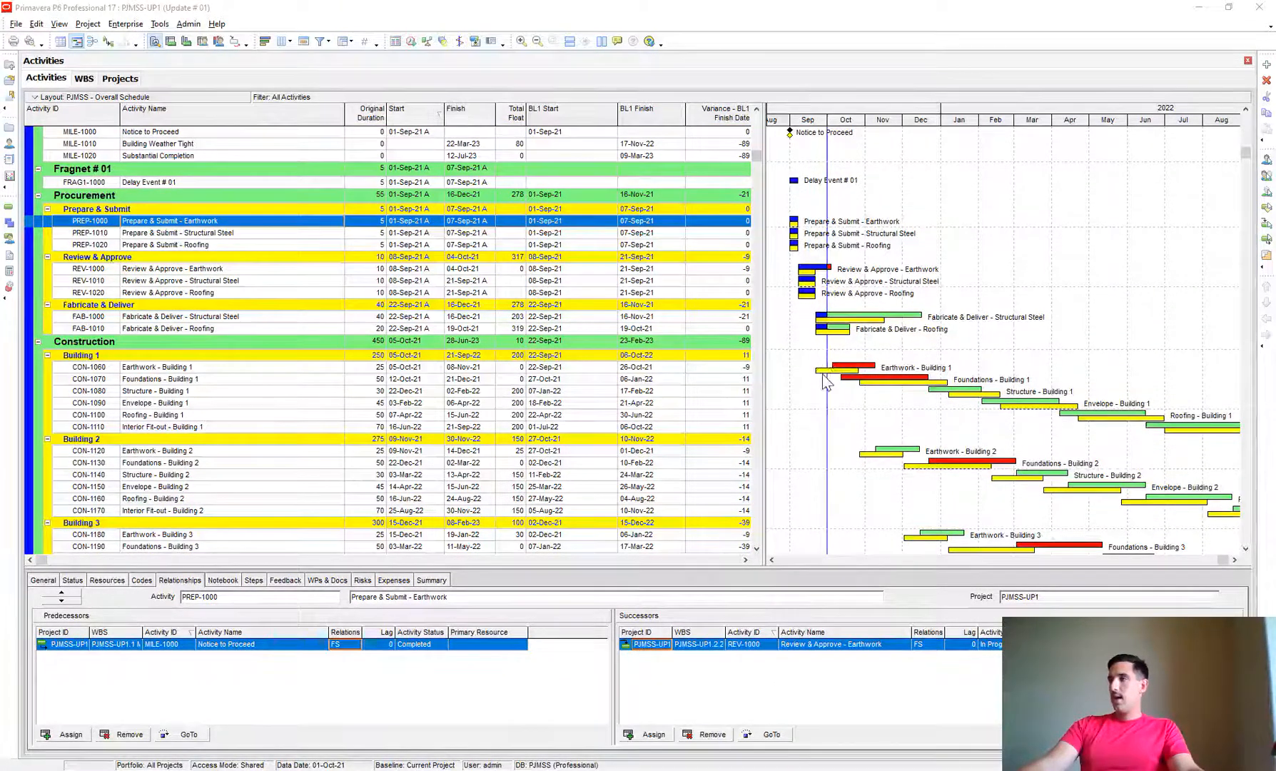
mouse_move(869, 393)
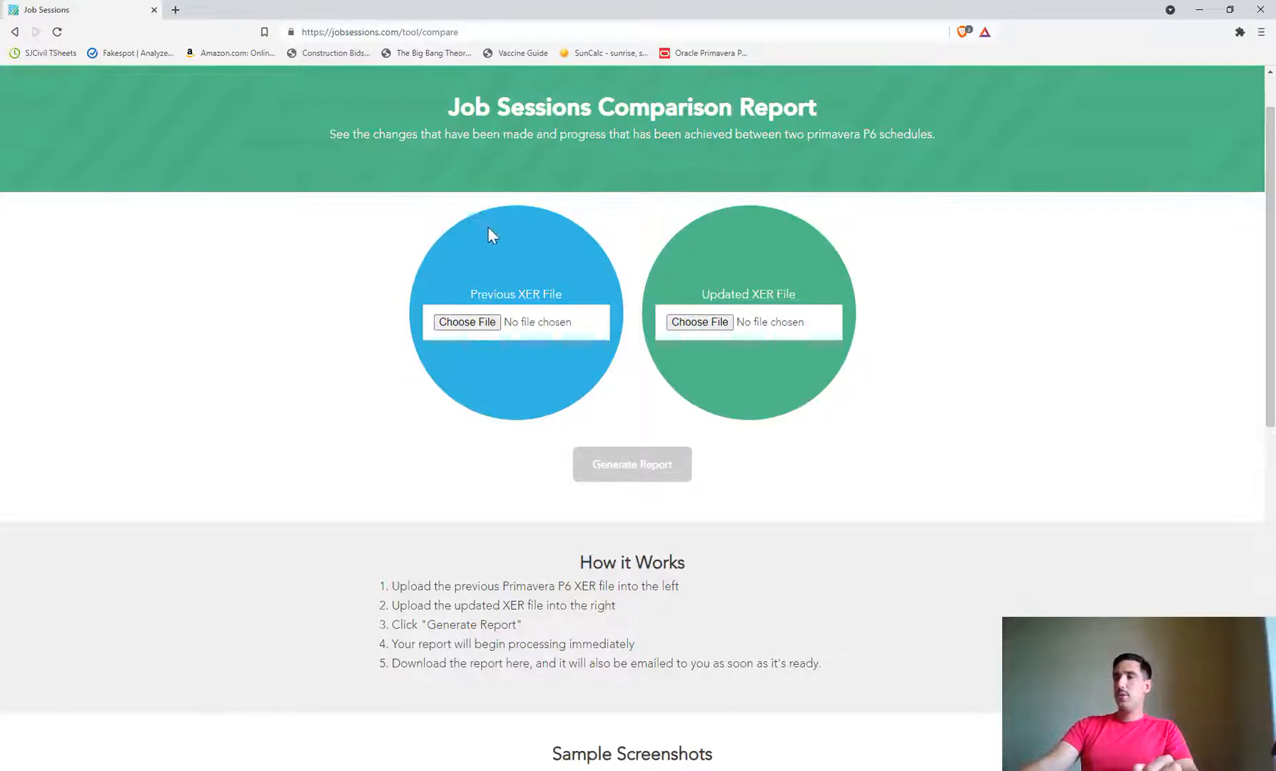
mouse_move(505, 305)
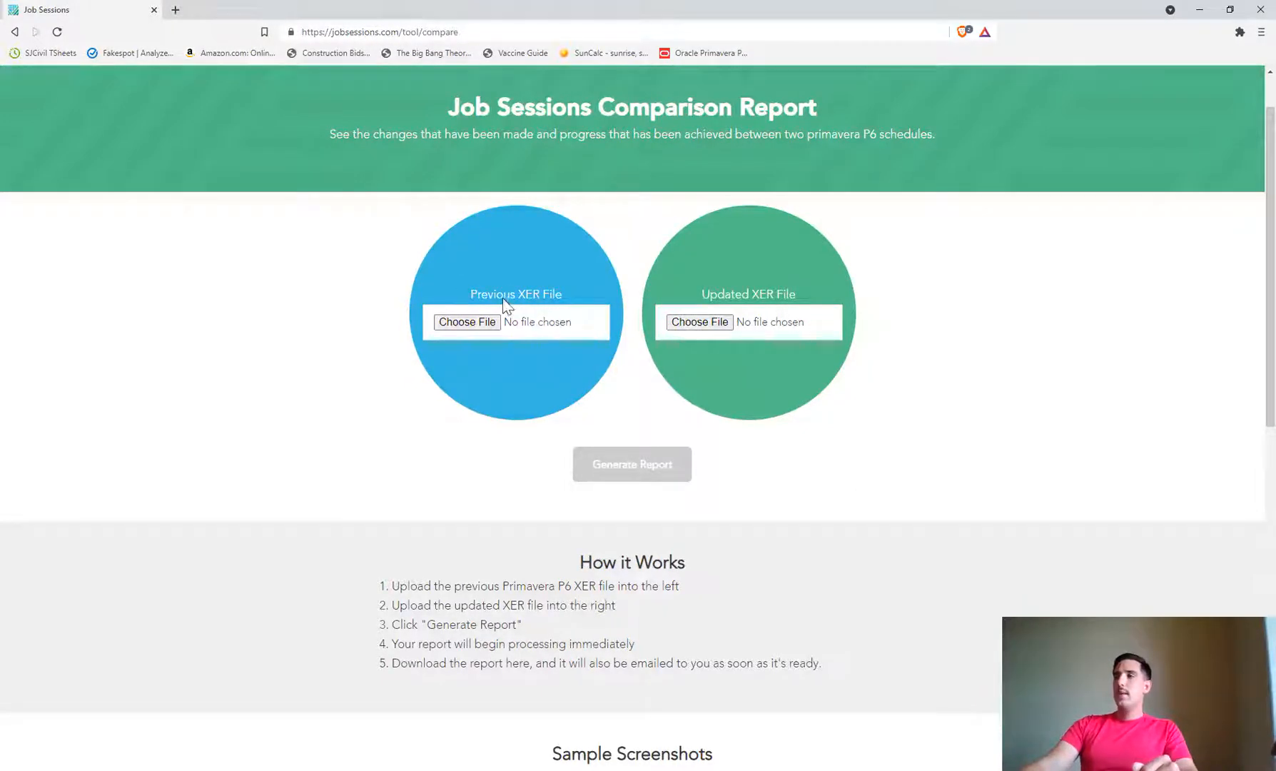
mouse_move(667, 320)
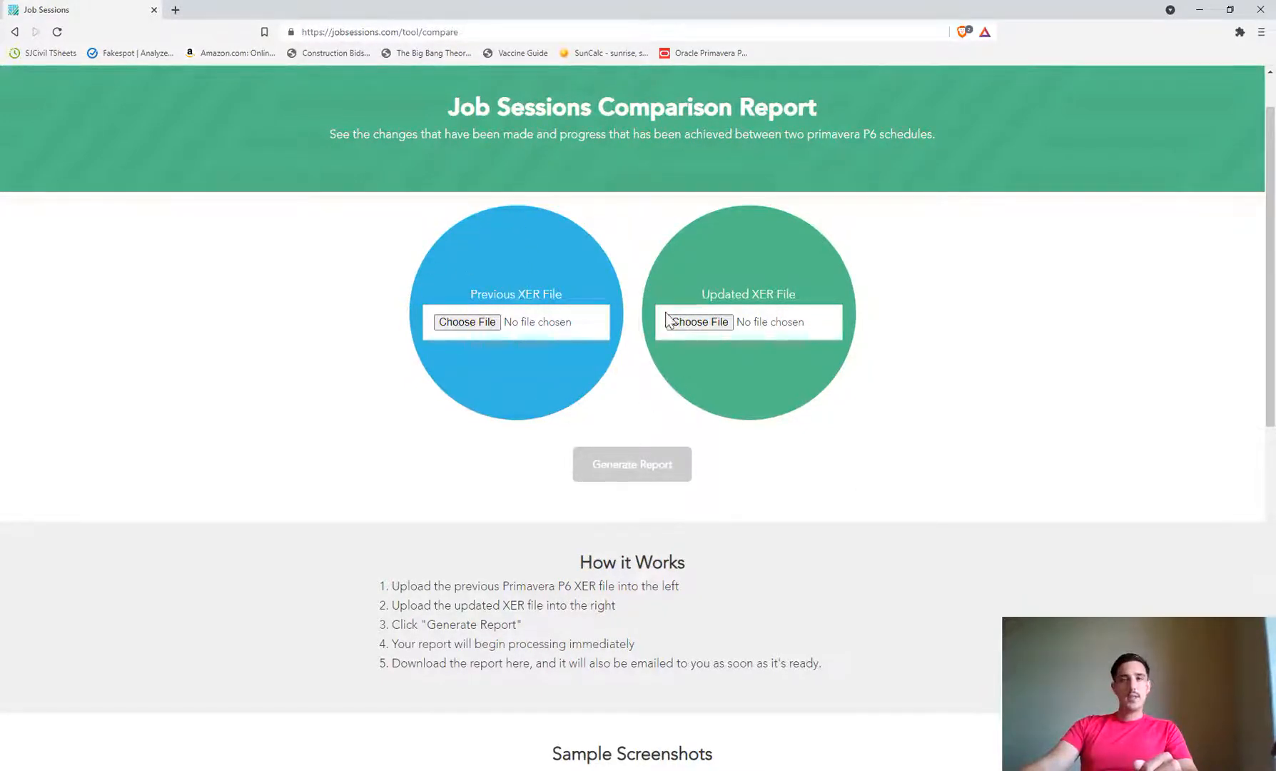
mouse_move(466, 322)
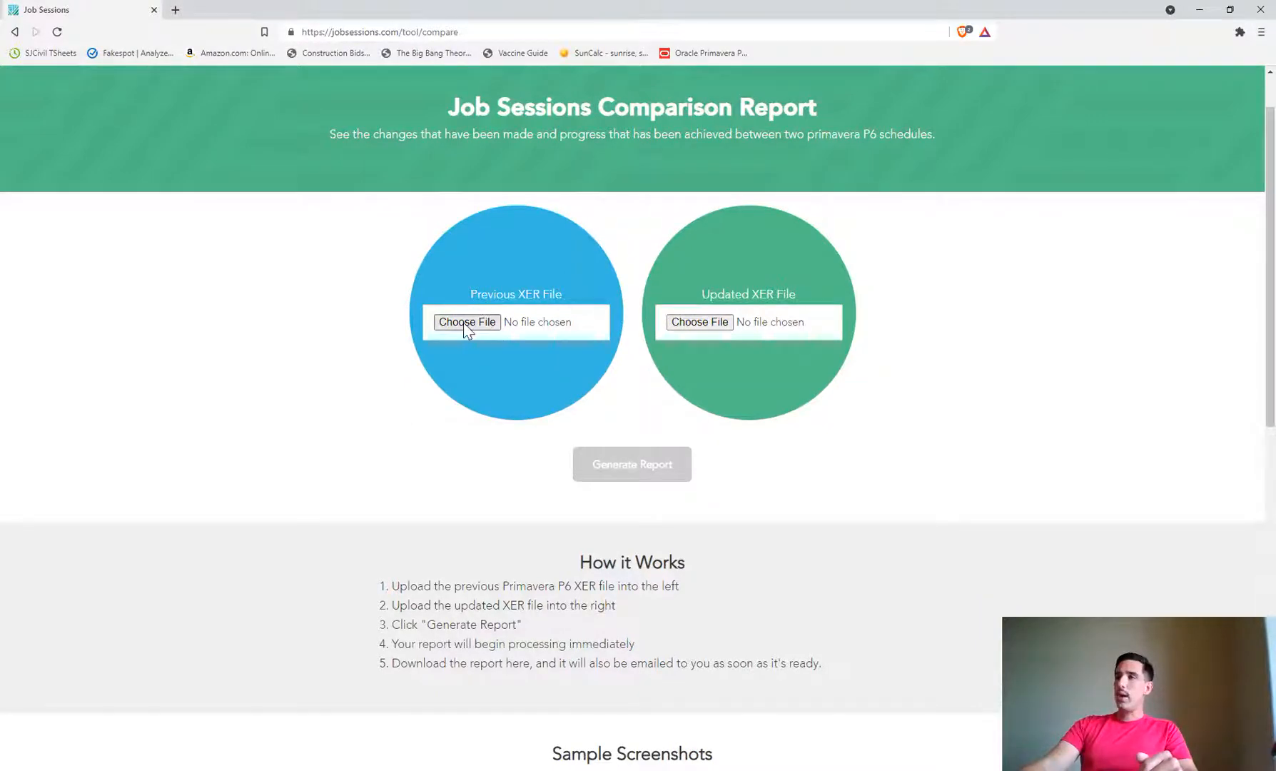
click(467, 321)
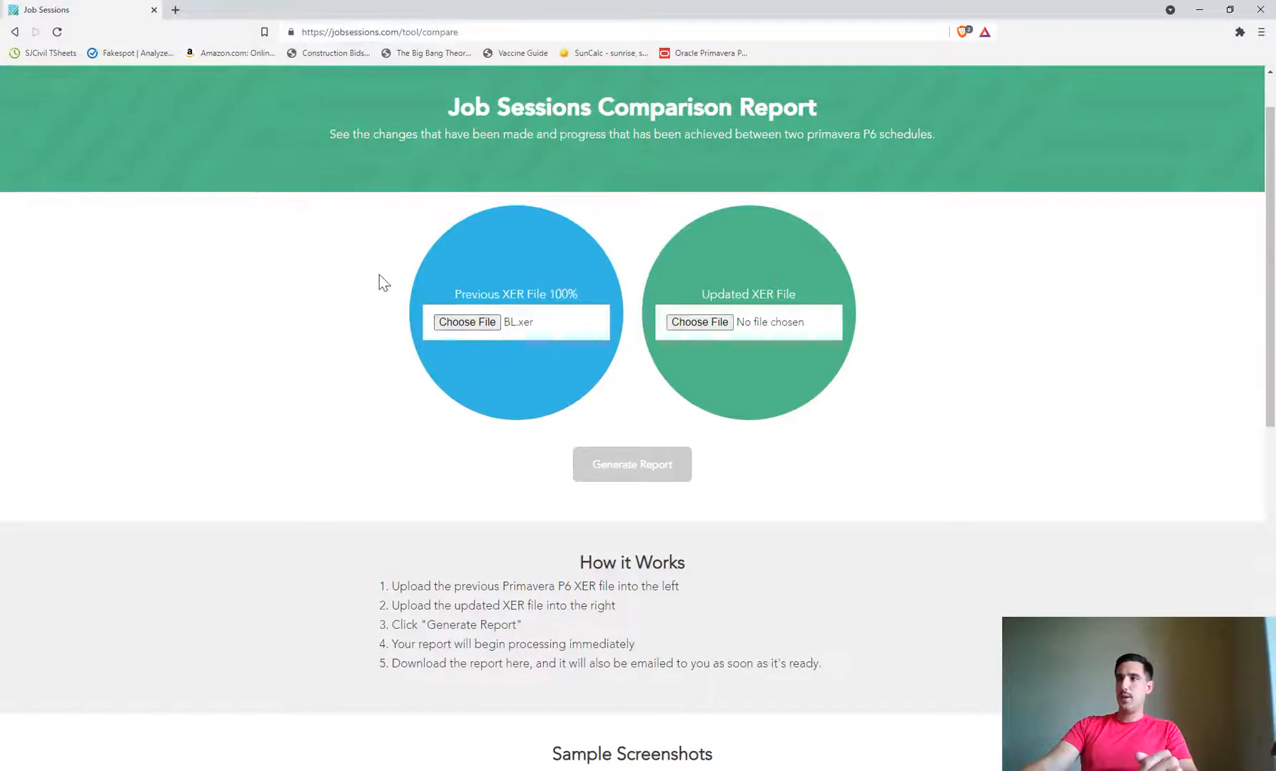
click(698, 321)
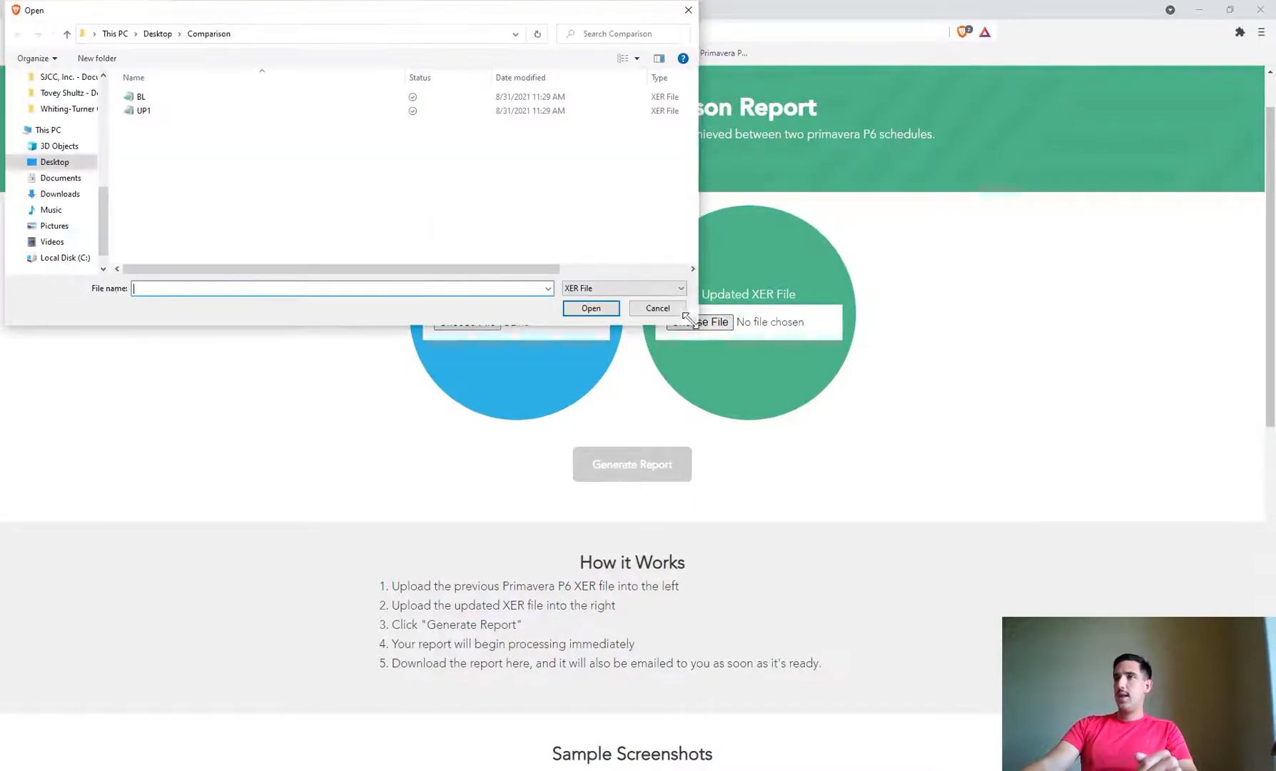
click(590, 307)
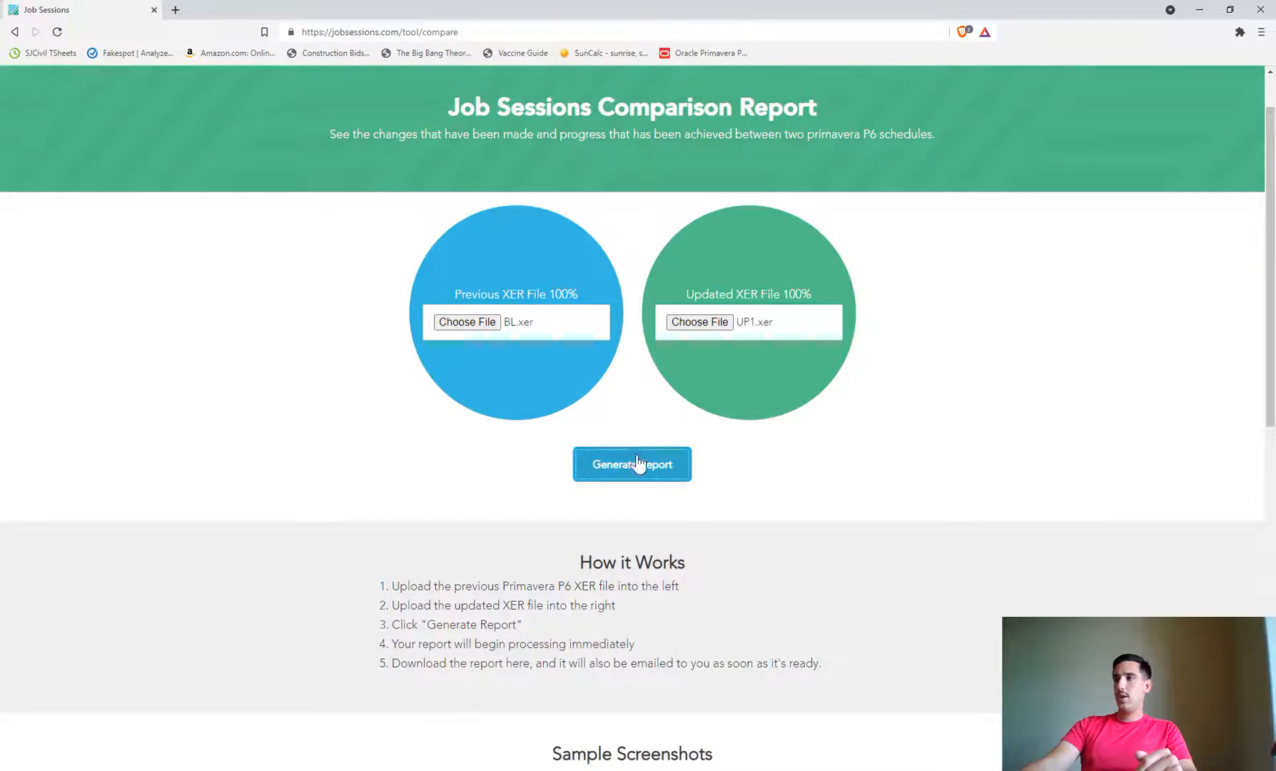
click(631, 464)
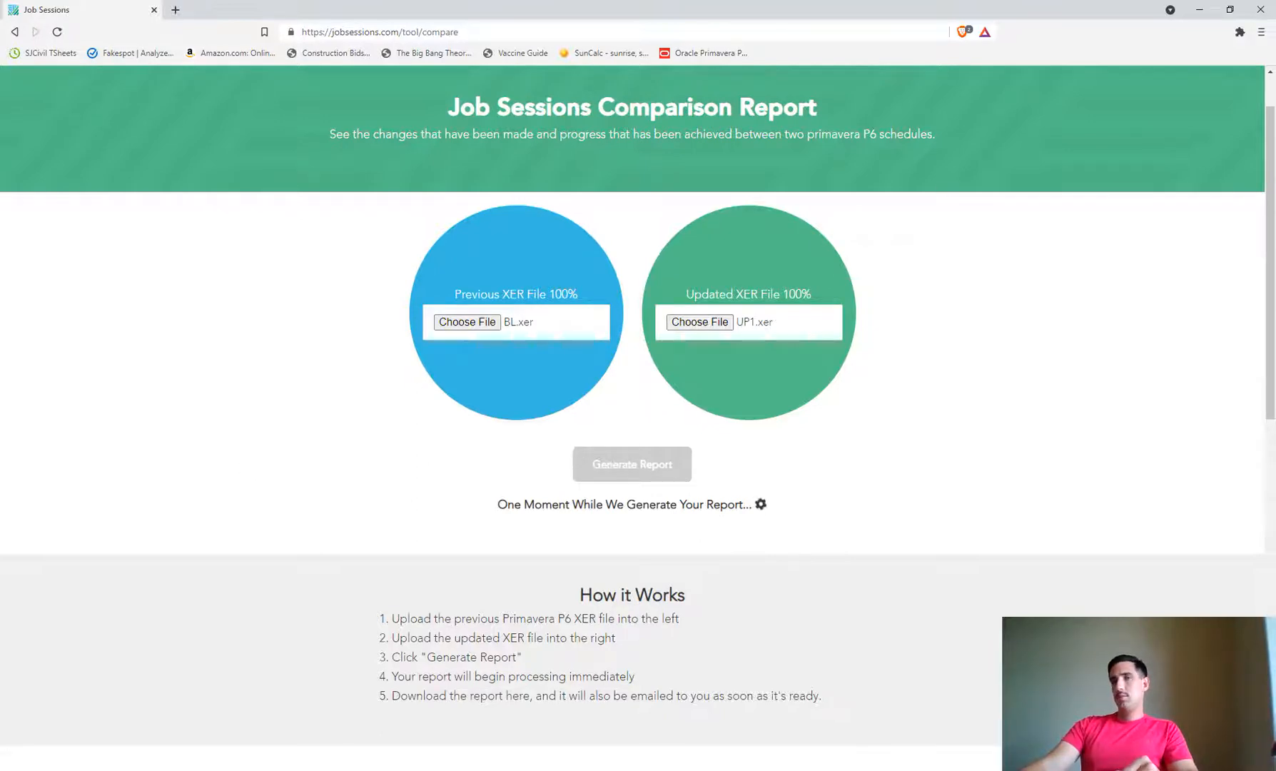
- Save the PDF report to the Comparison folder and download the Excel report
click(631, 463)
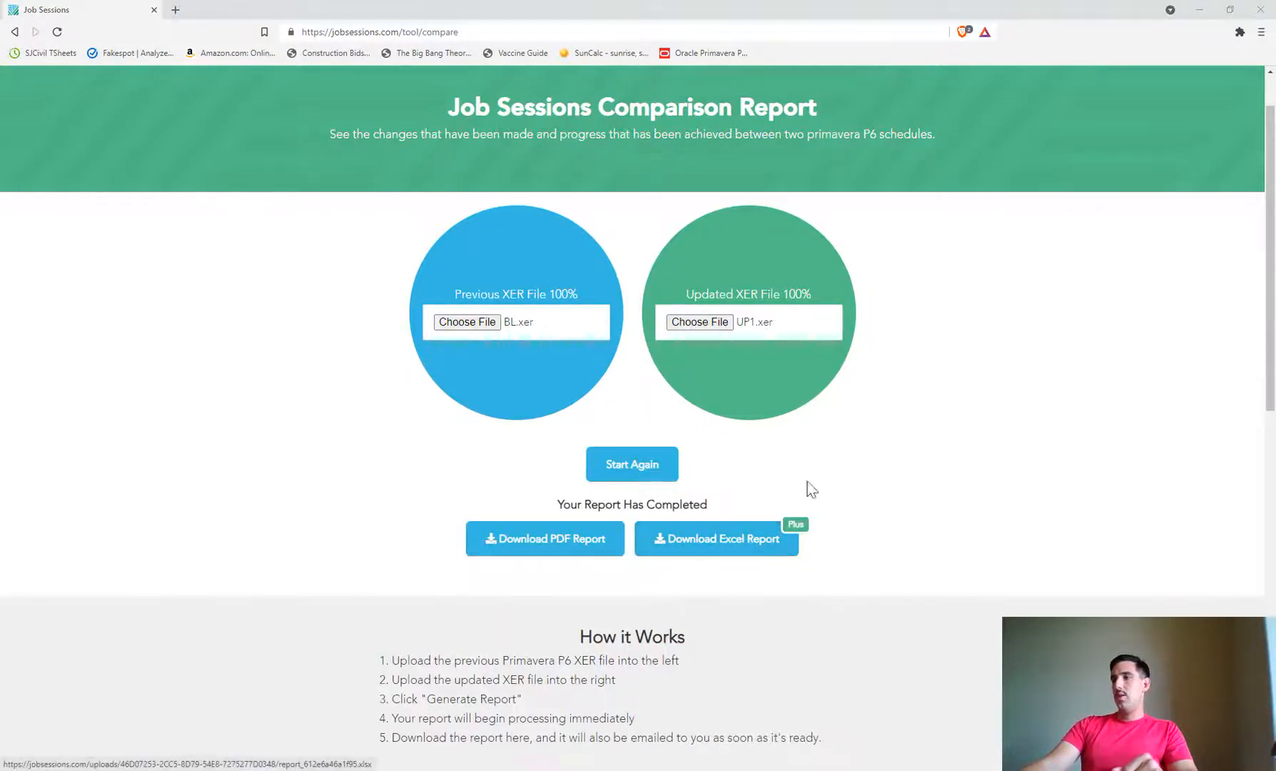
click(544, 538)
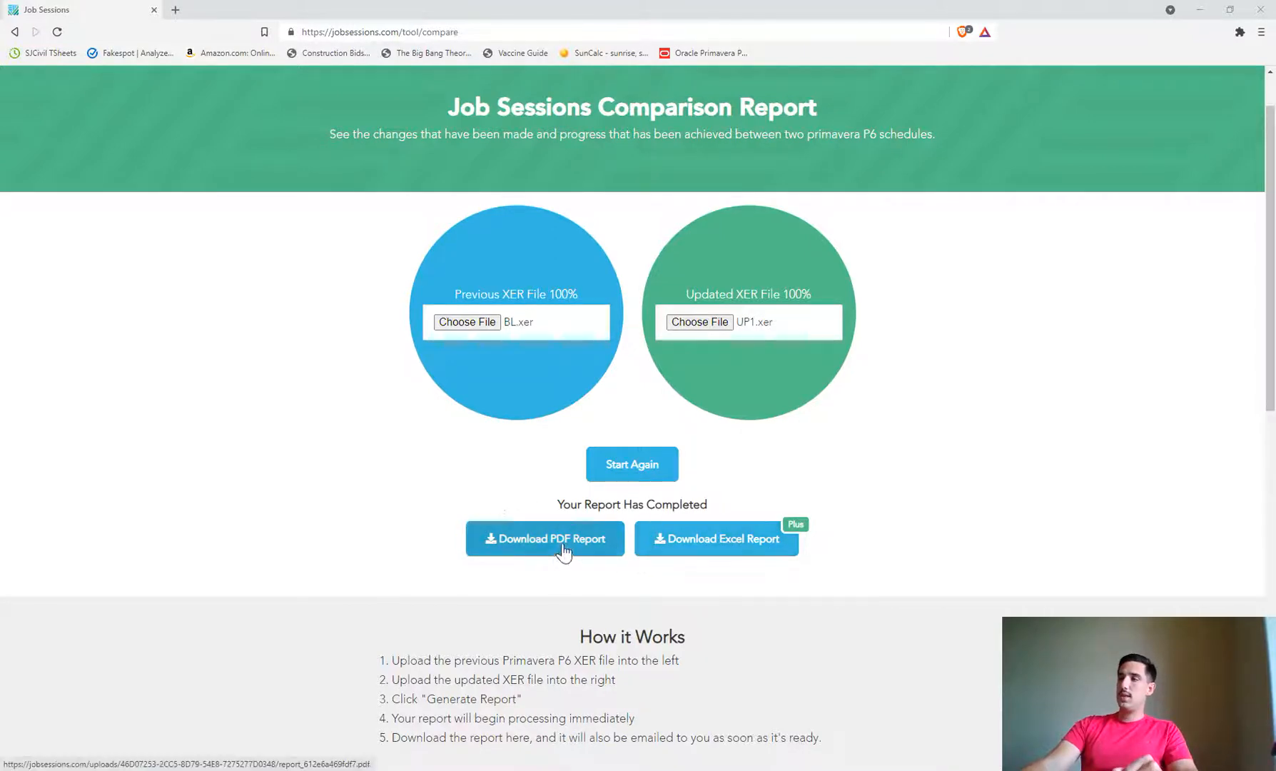
click(544, 538)
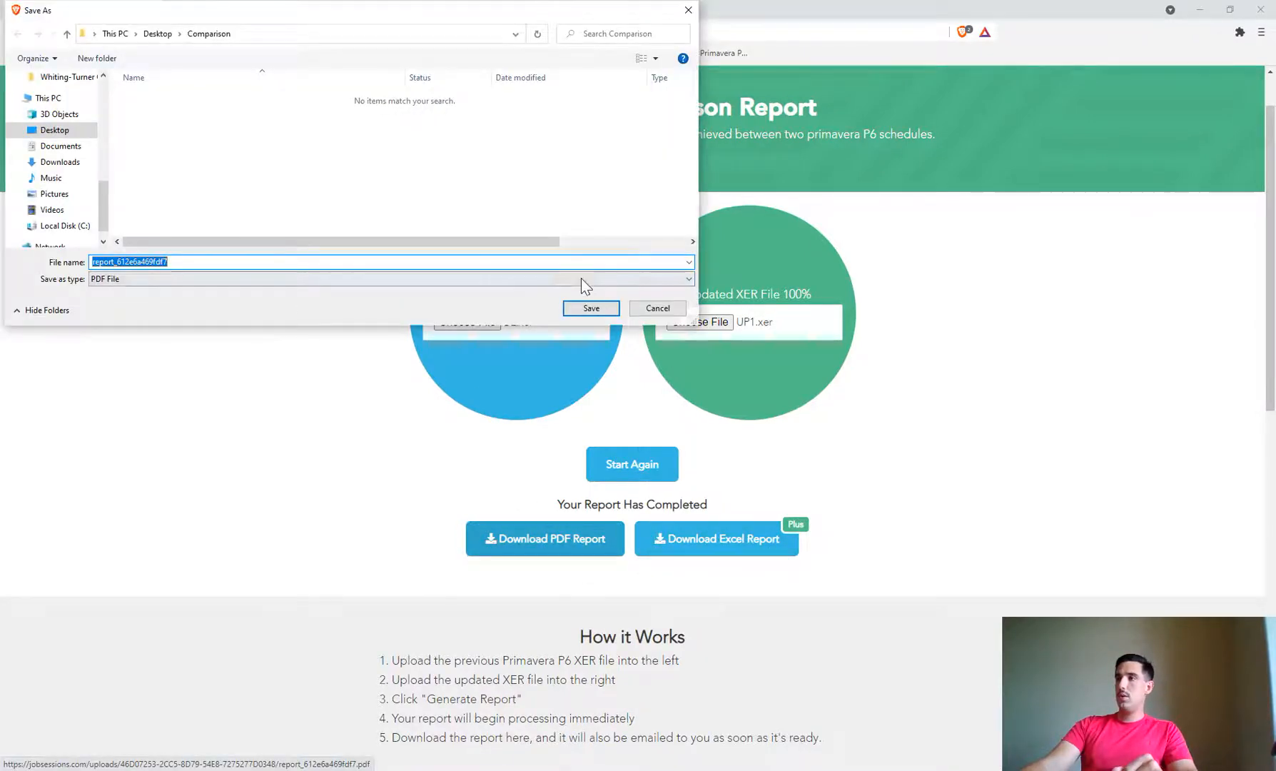
click(591, 308)
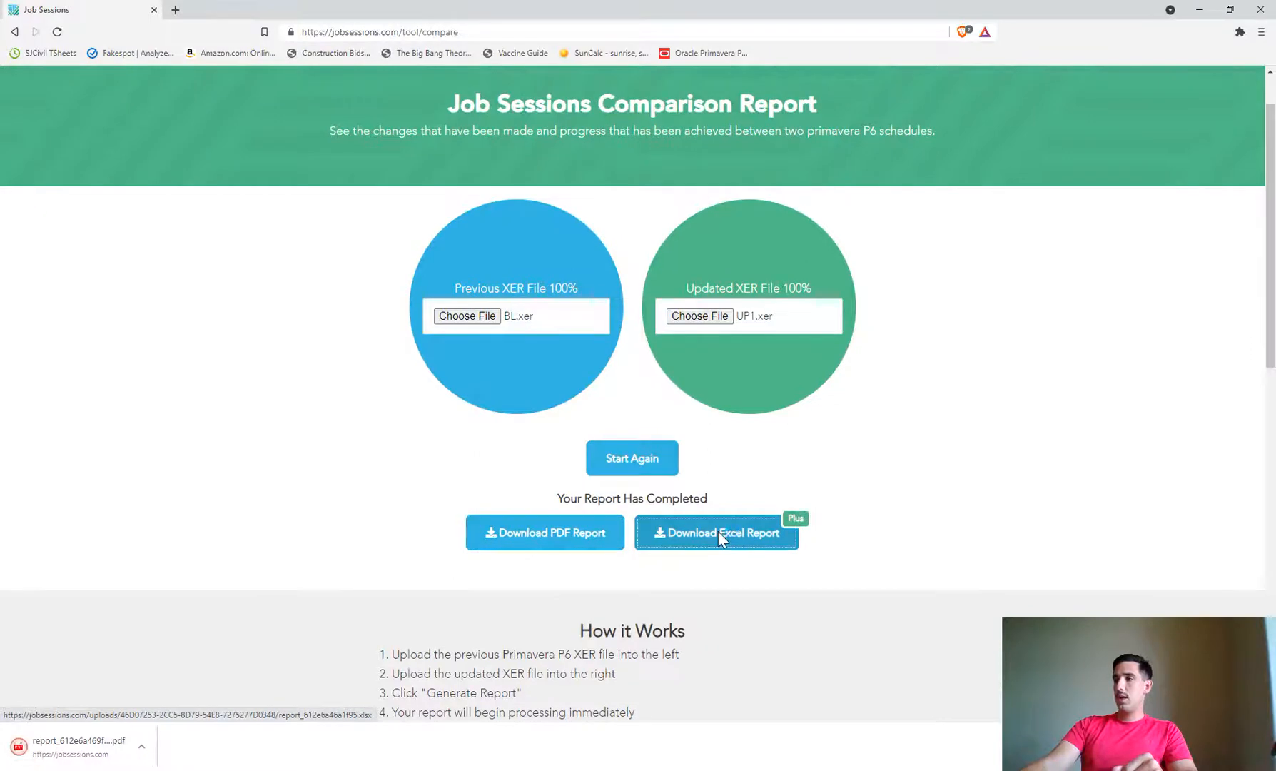
click(715, 532)
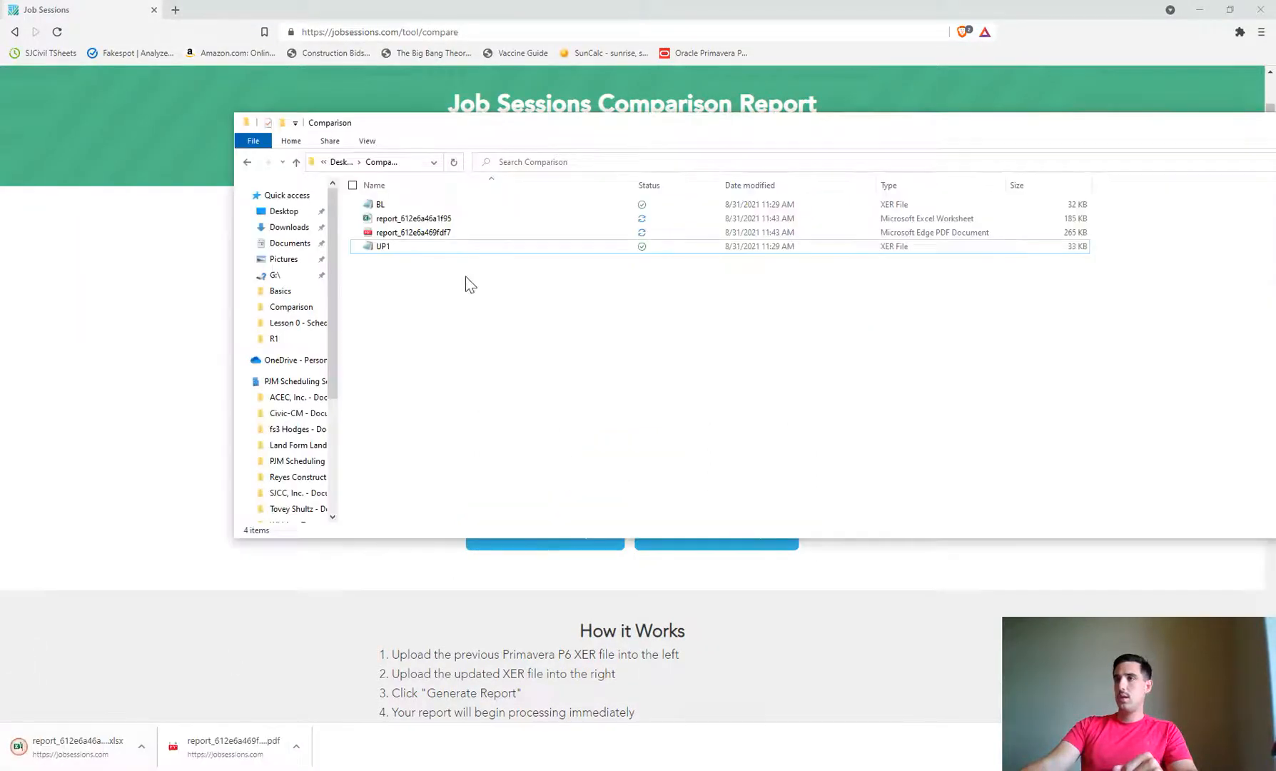
- Open the PDF report, view Milestone Comparison, then return to the table of contents
click(414, 232)
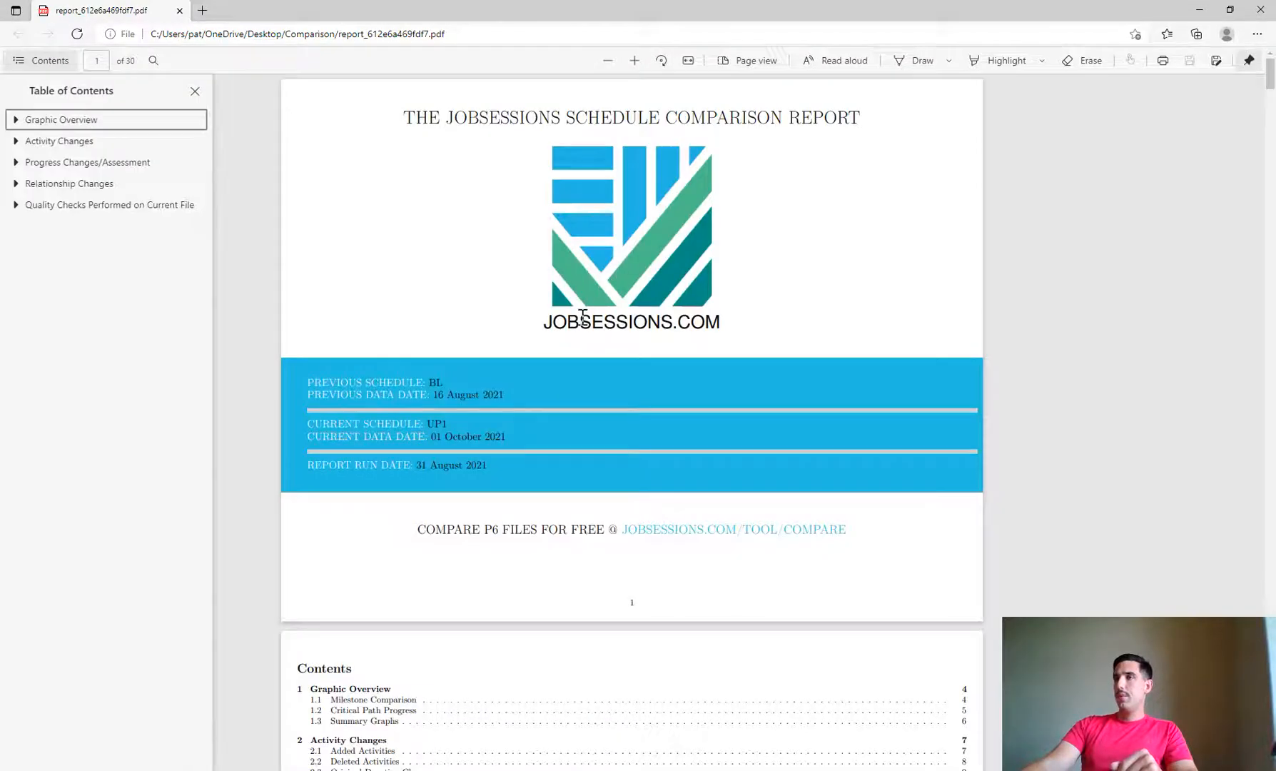
scroll(down, 3)
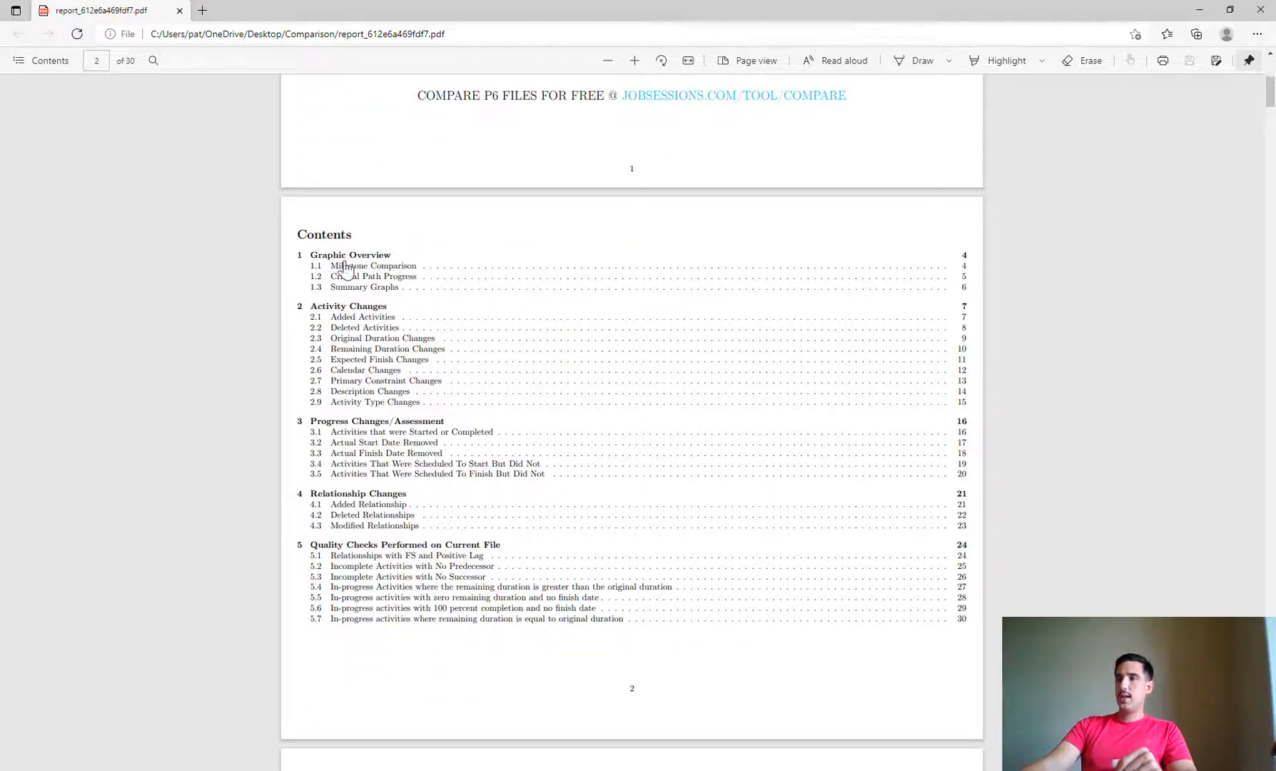
mouse_move(399, 334)
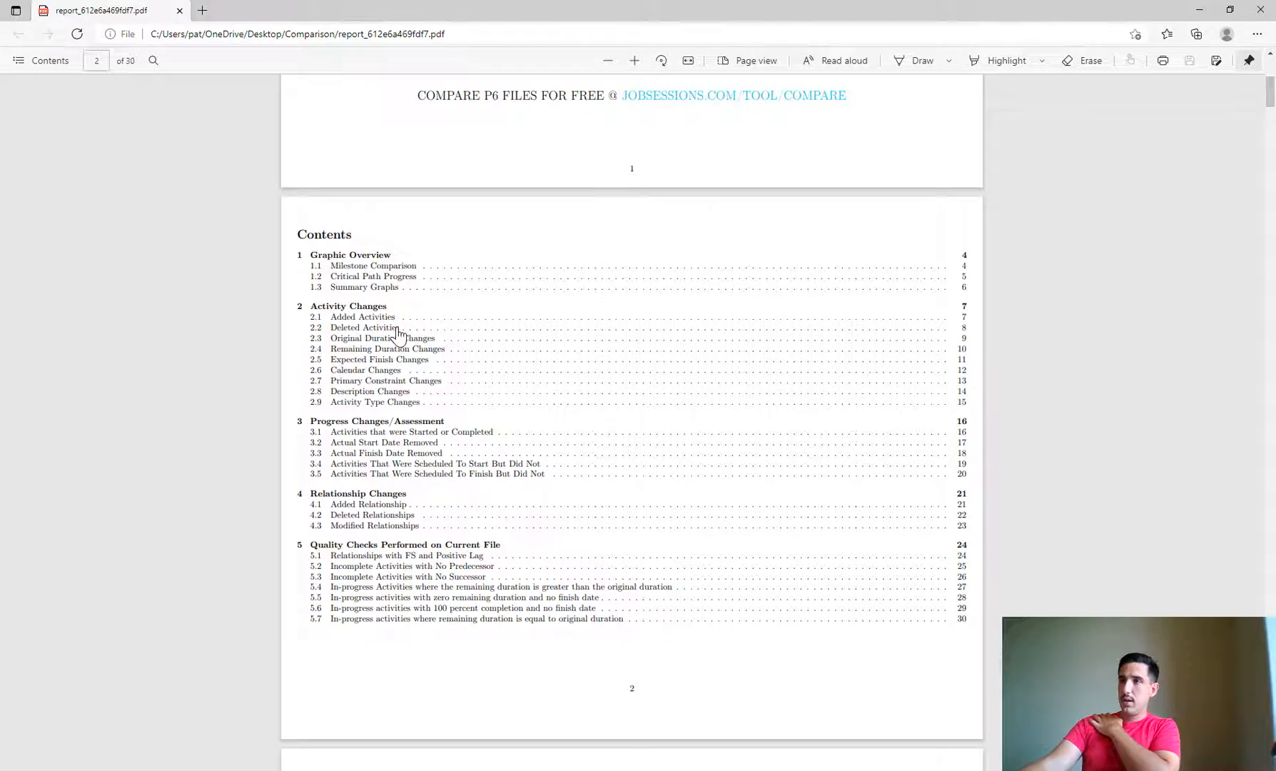
mouse_move(361, 337)
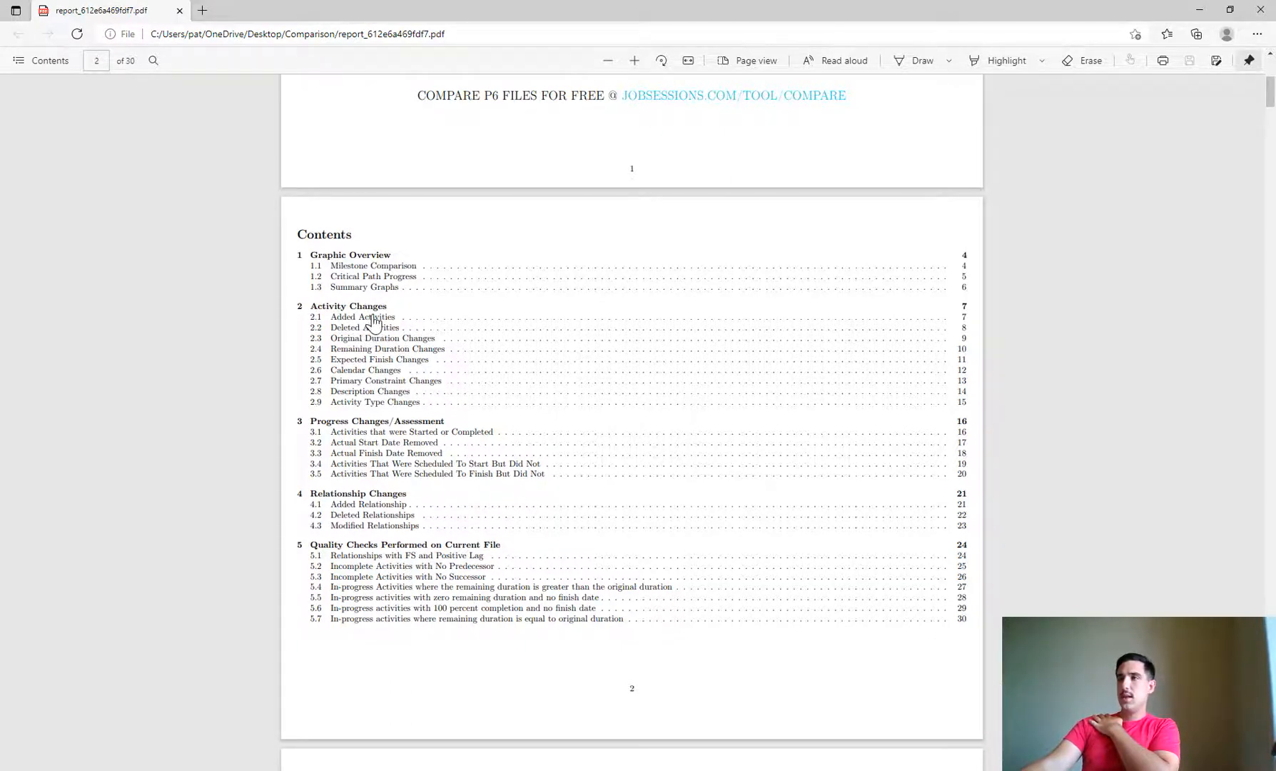
click(373, 265)
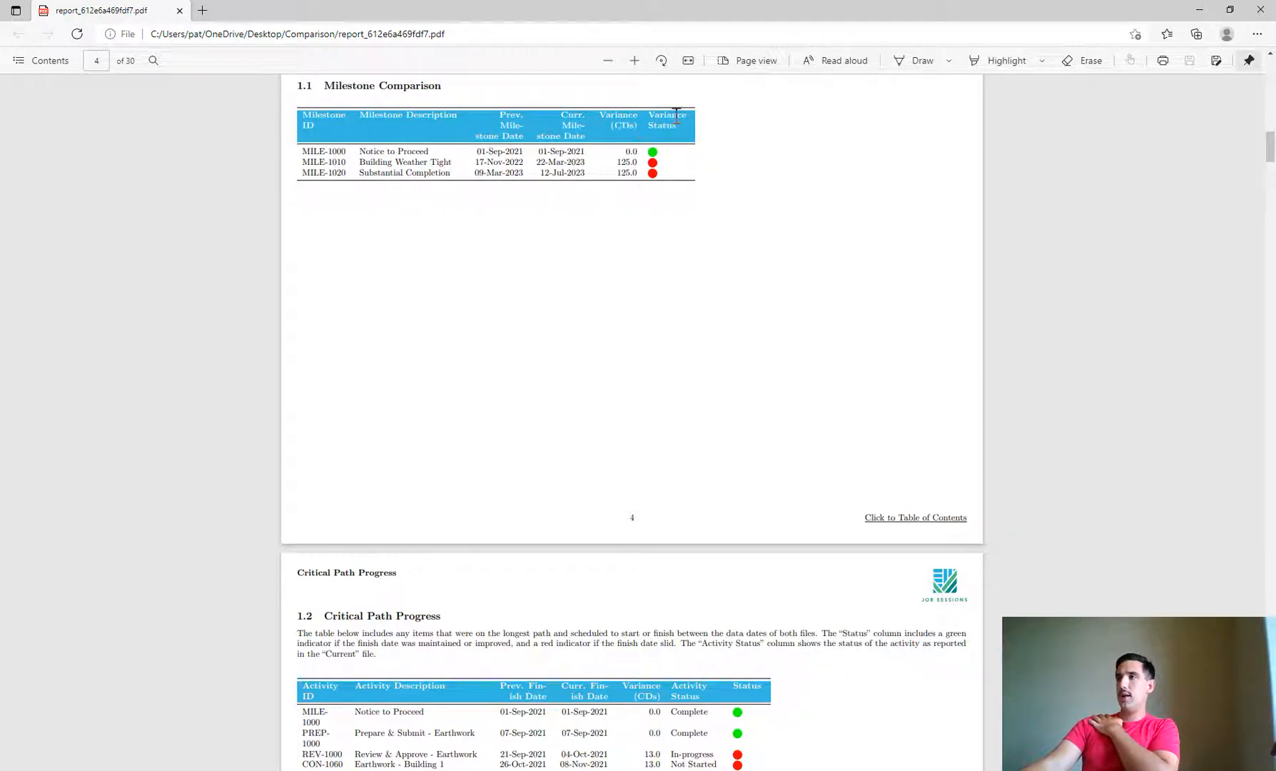
mouse_move(679, 167)
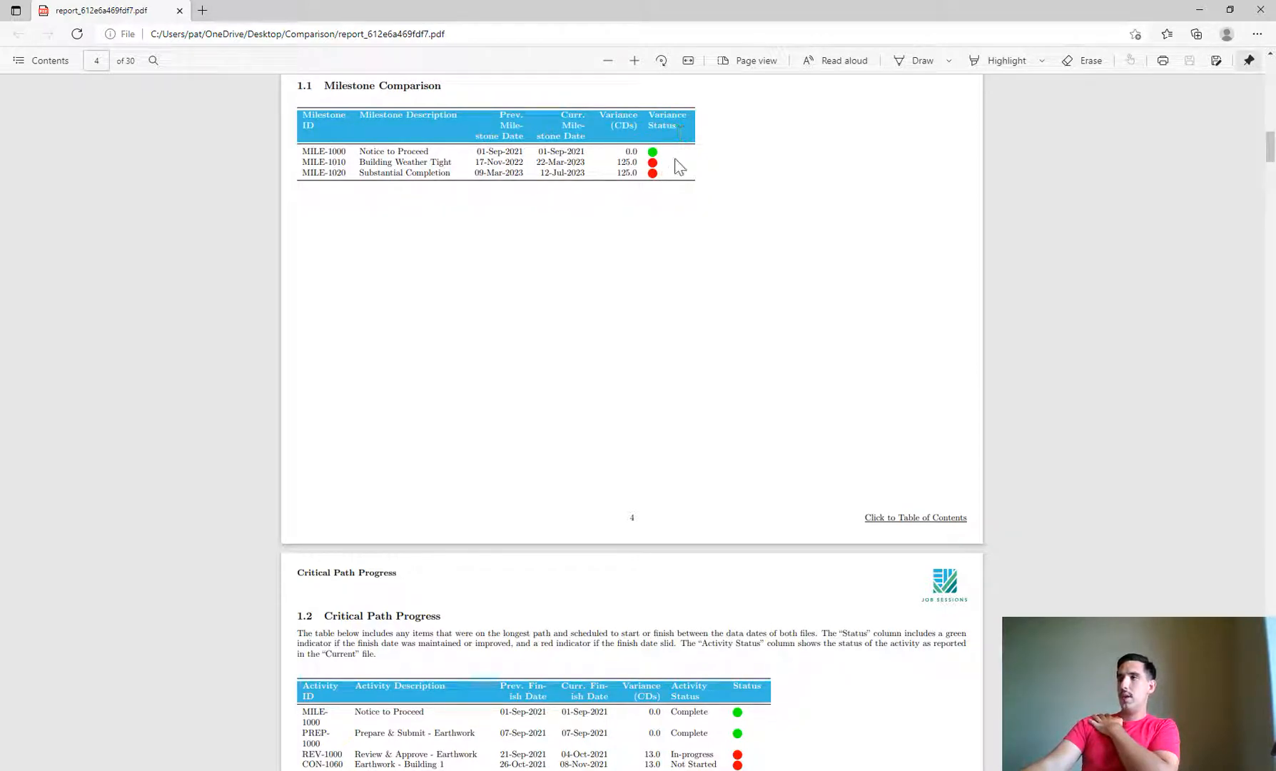
mouse_move(667, 167)
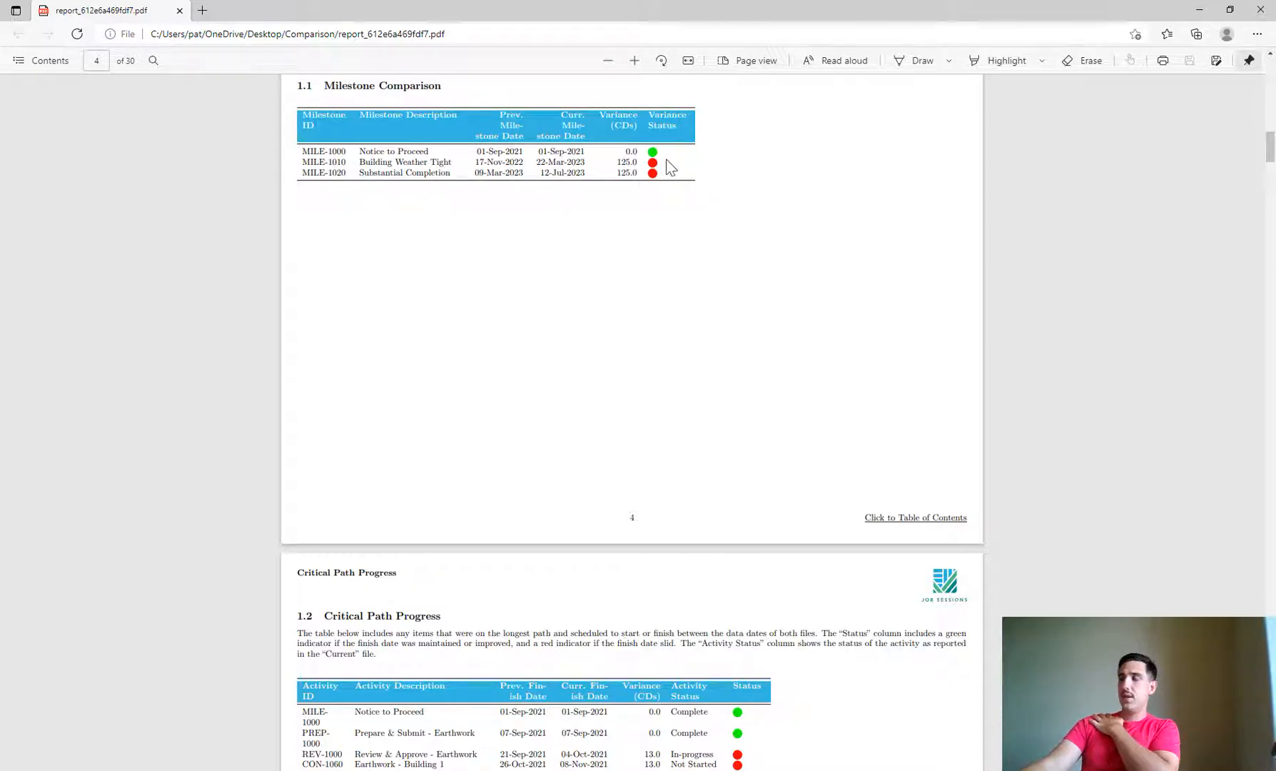
click(915, 516)
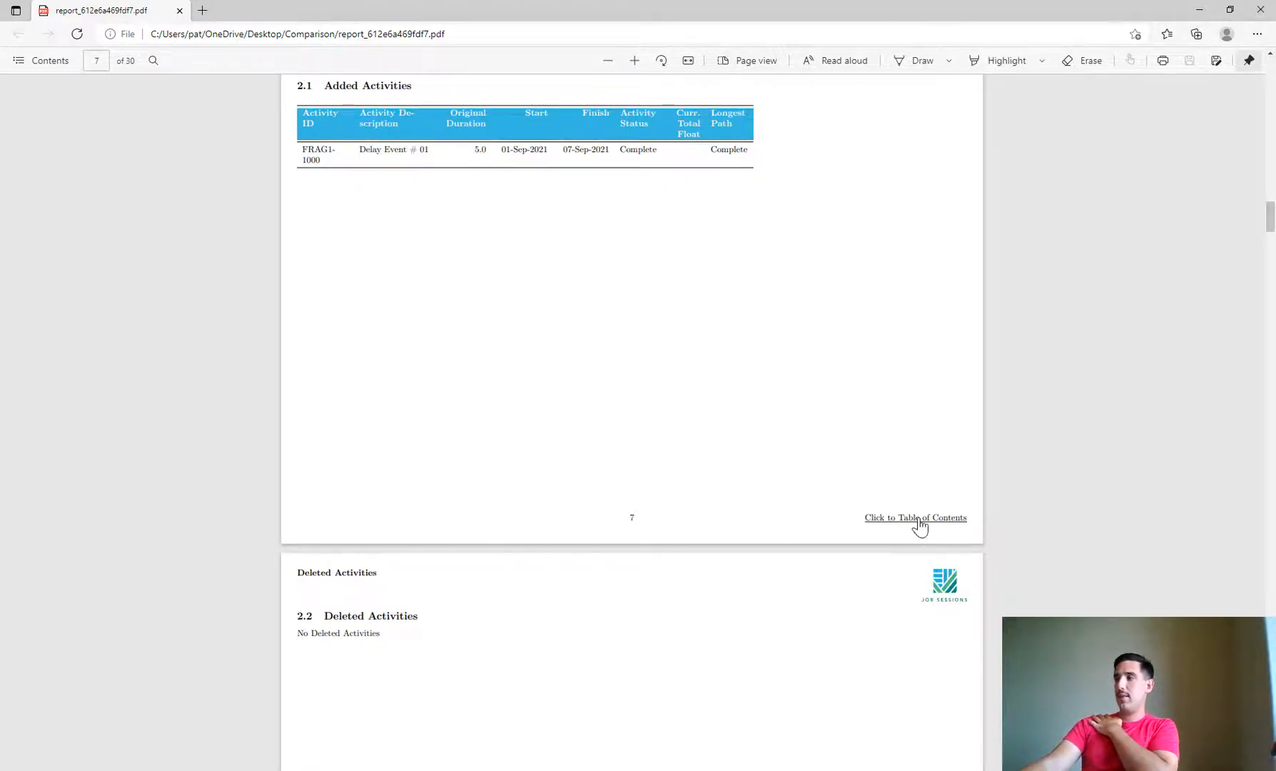
click(914, 516)
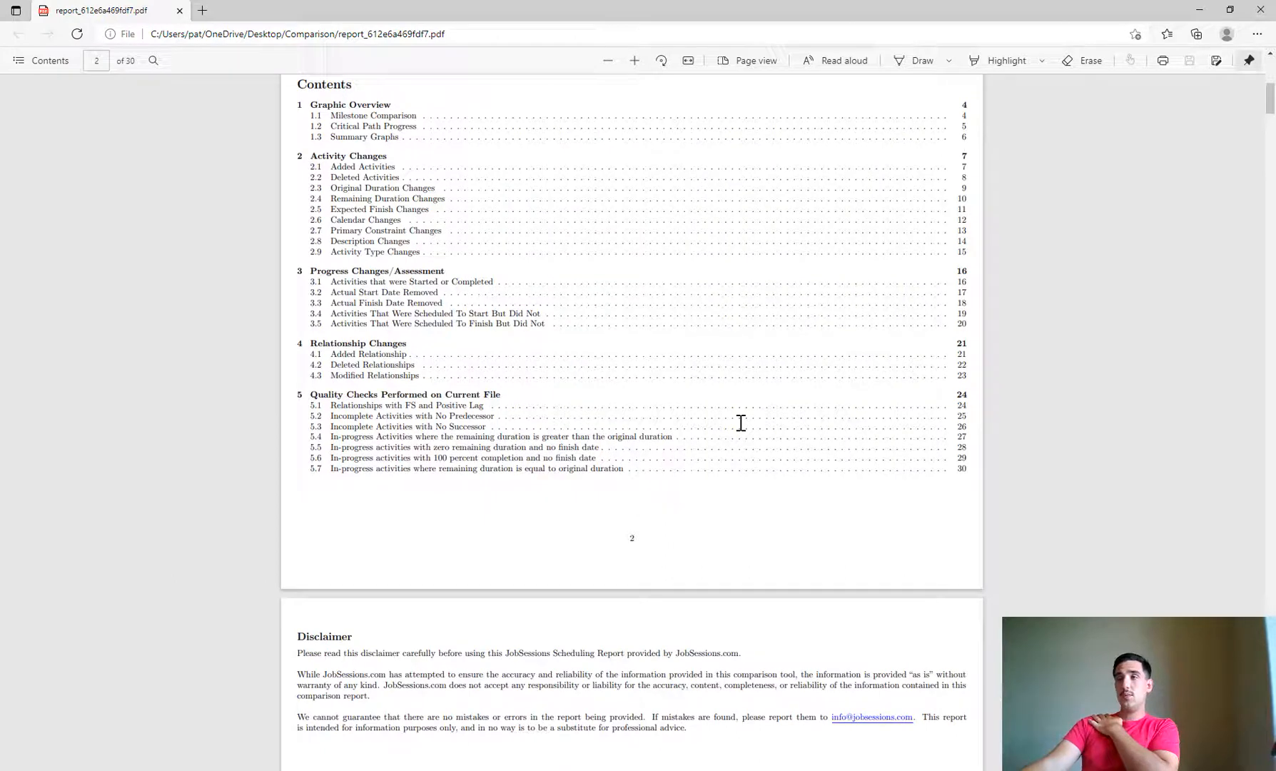
mouse_move(636, 340)
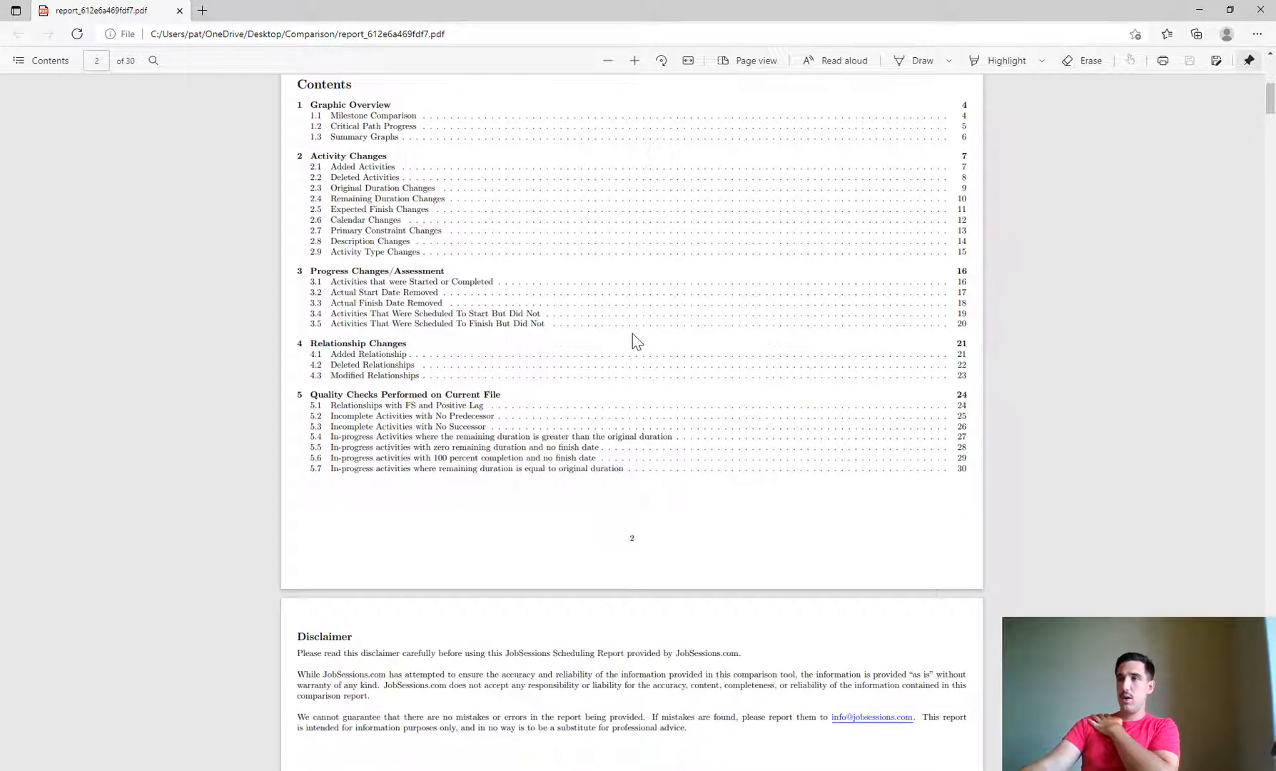
mouse_move(353, 375)
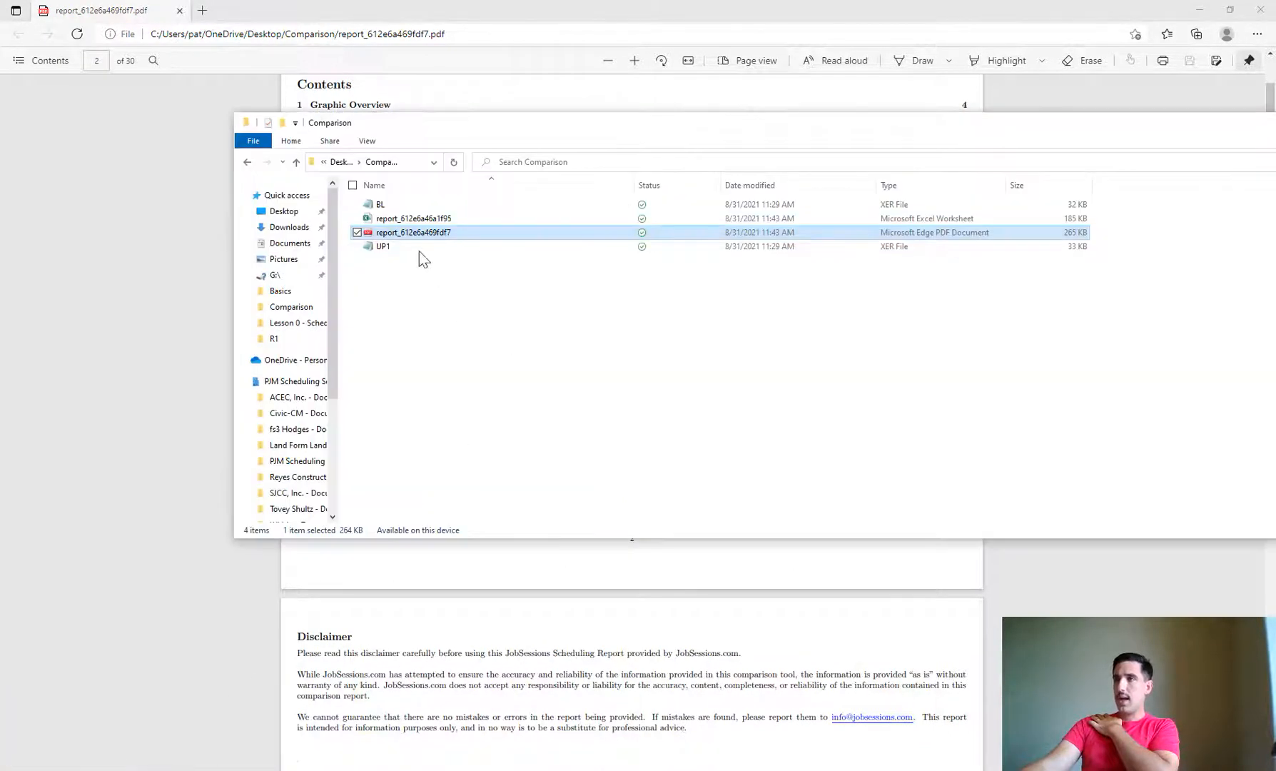
- Open the report workbook and scroll the sheet tabs toward 4.3 Modified Relationships
double_click(412, 219)
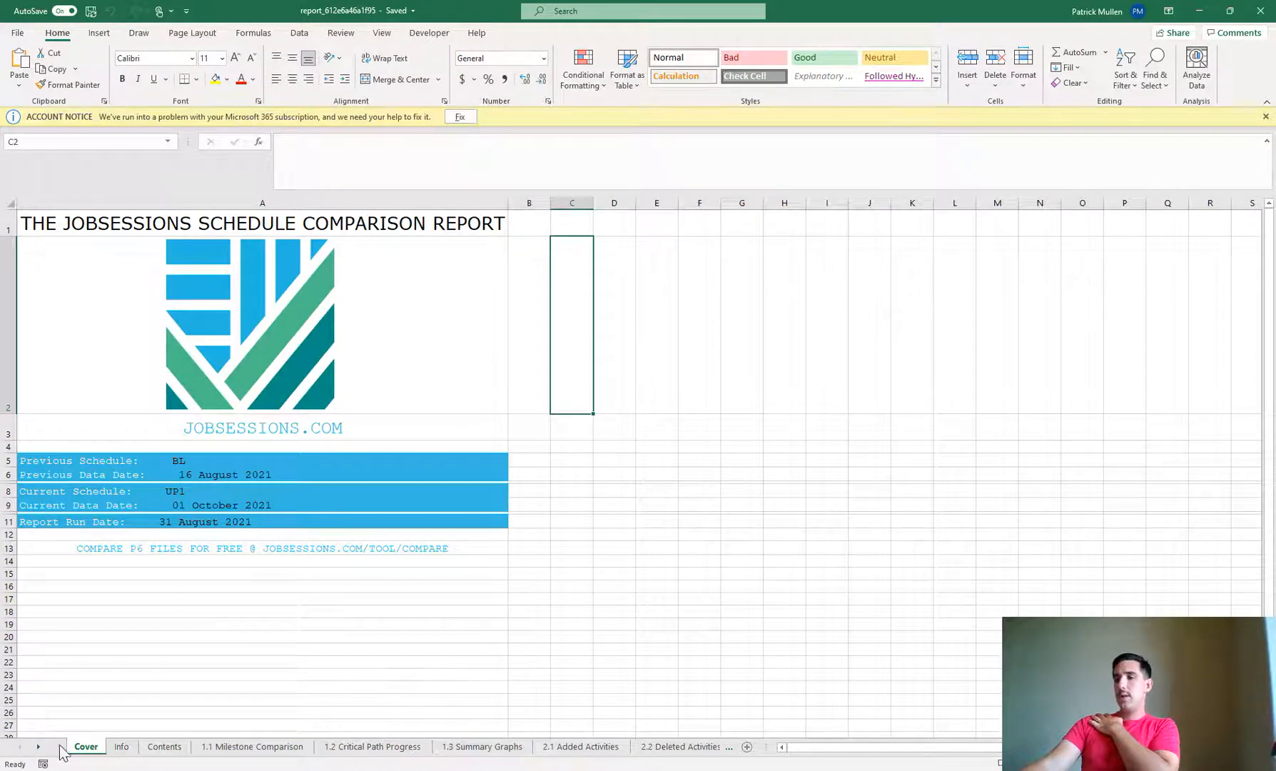
mouse_move(39, 745)
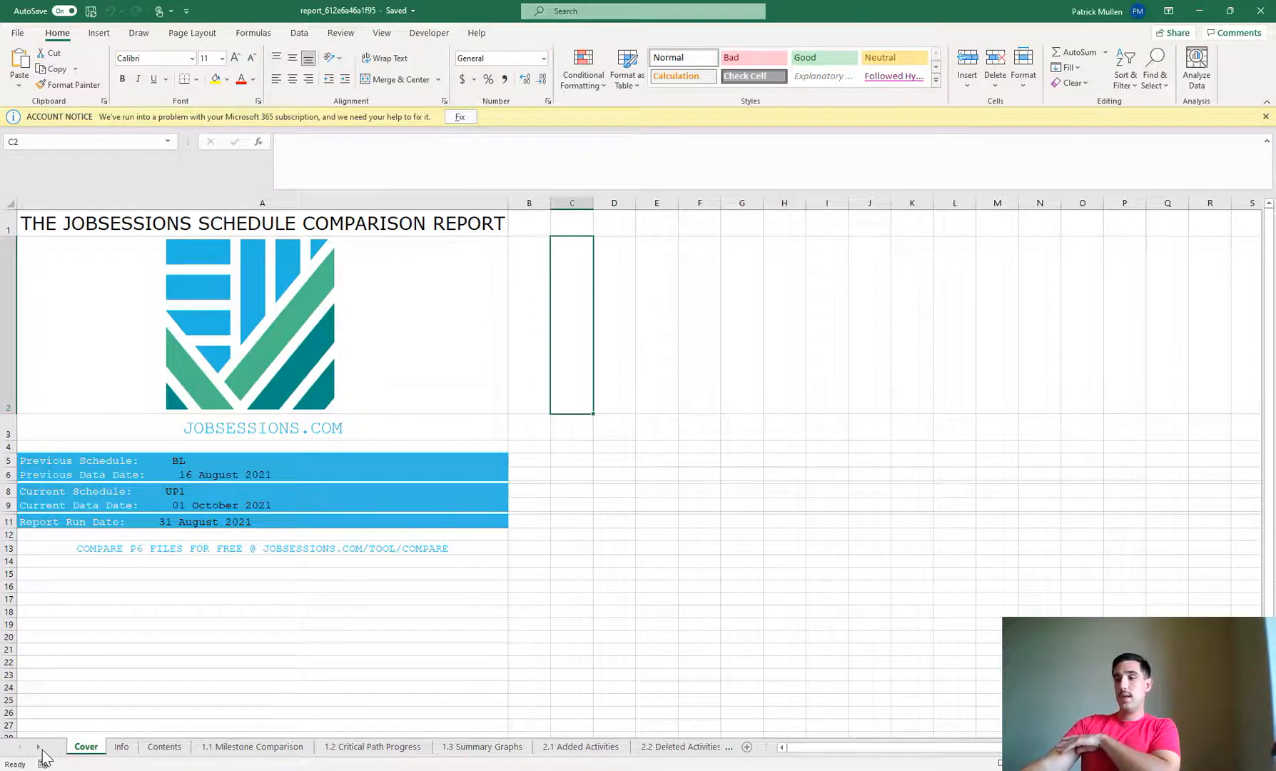
click(38, 746)
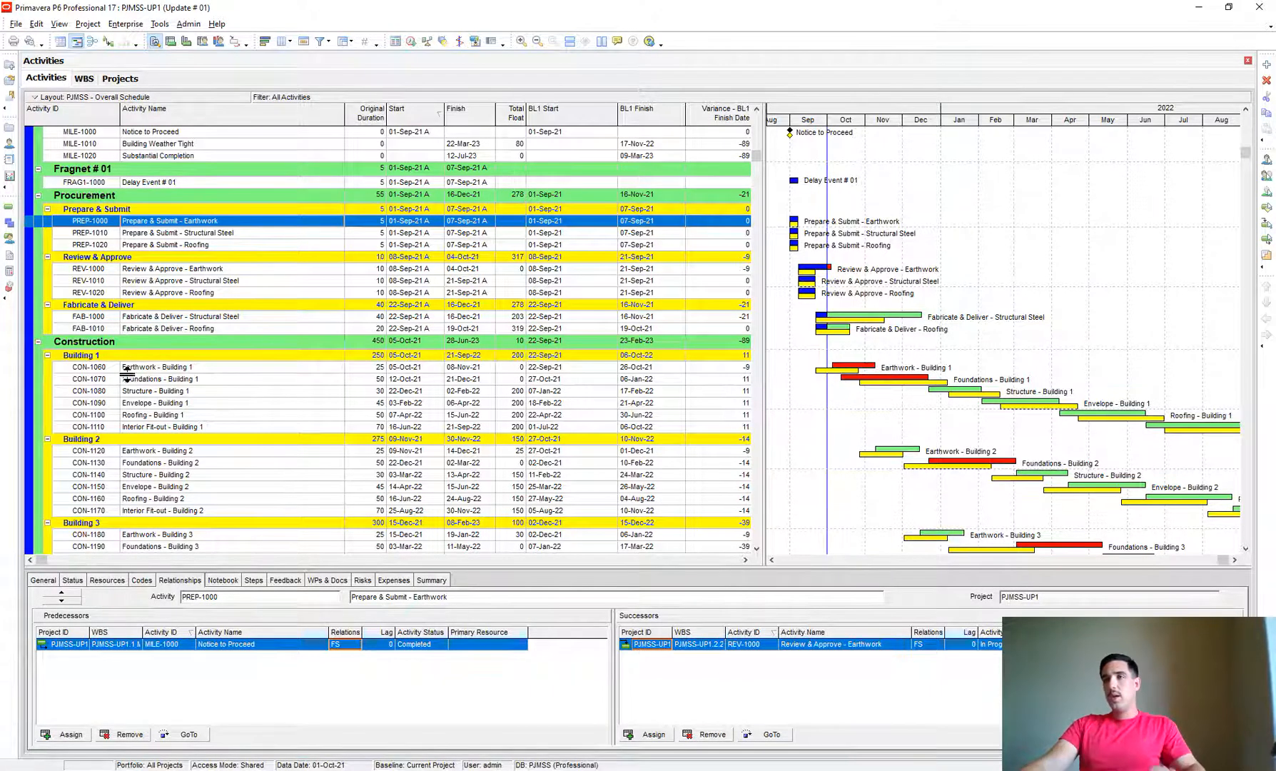
click(161, 378)
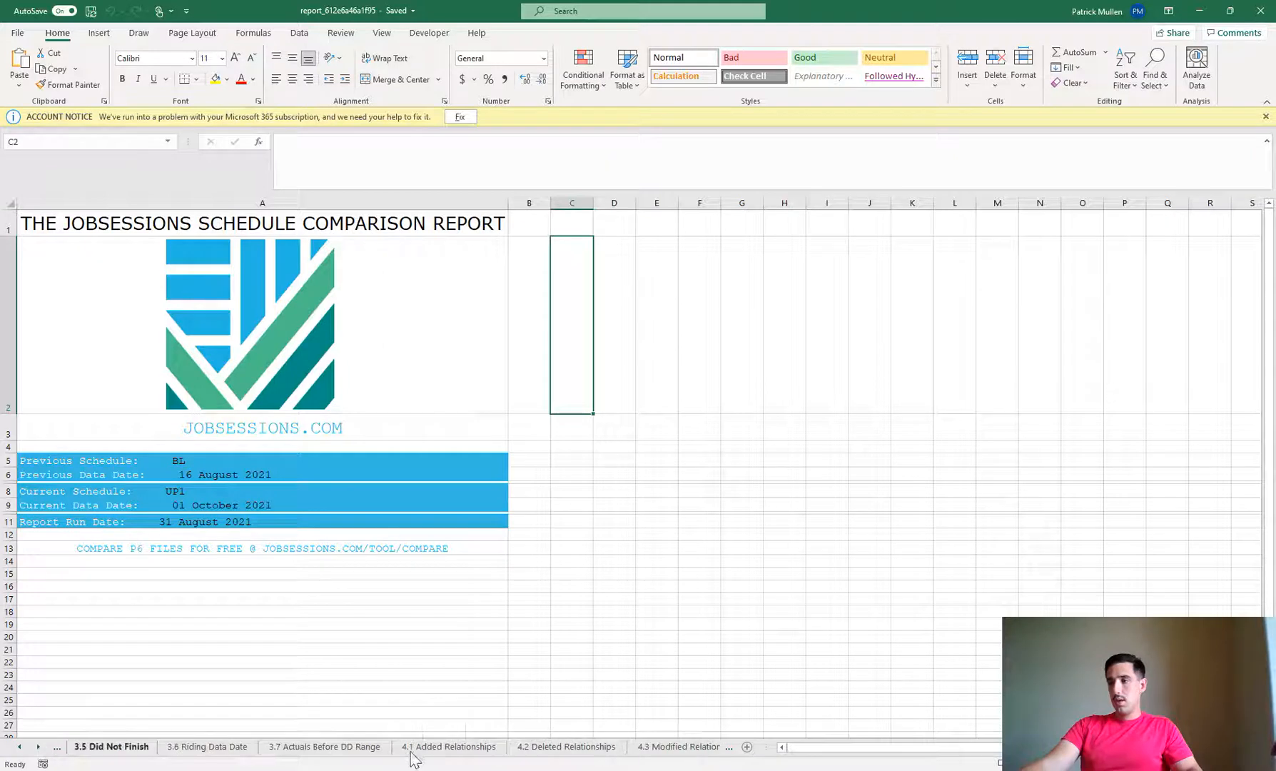
- On 4.1 Added Relationships, search for CON-1070 and select its relationship row
click(448, 746)
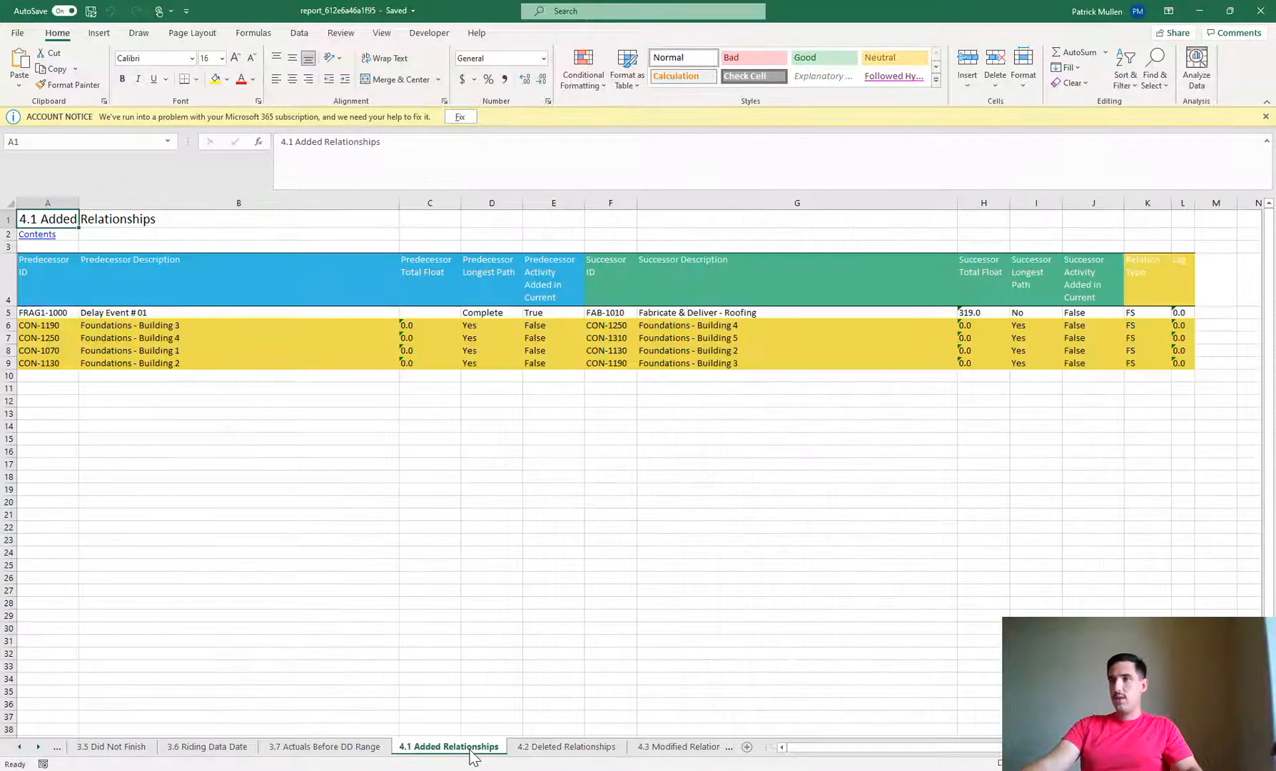
key(ctrl+f)
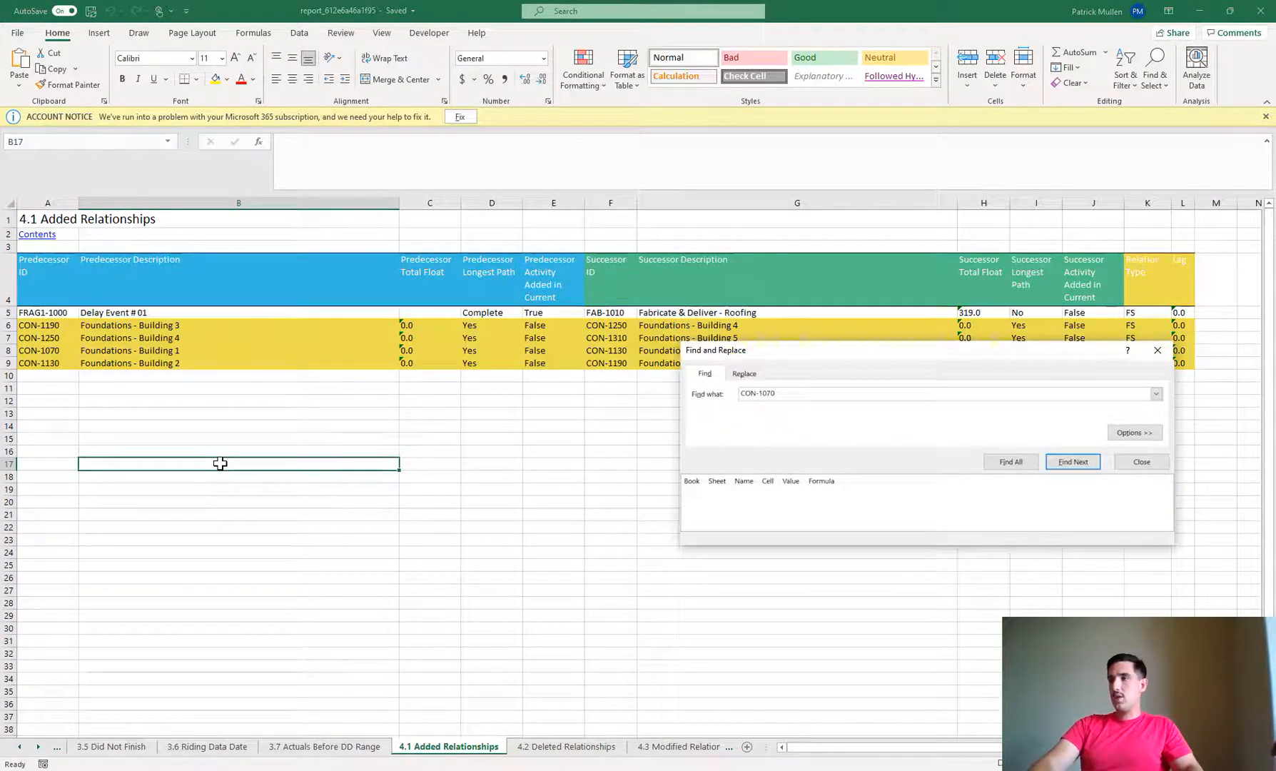
click(1072, 462)
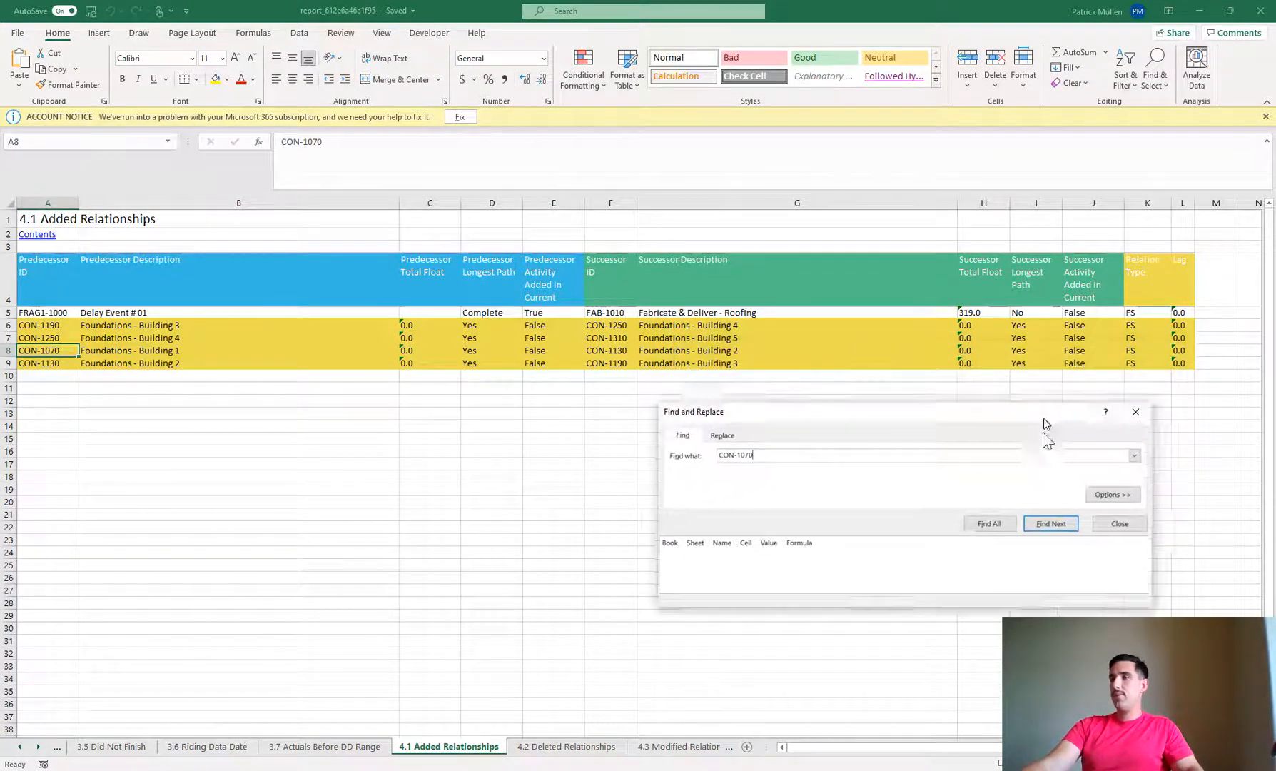
click(1050, 523)
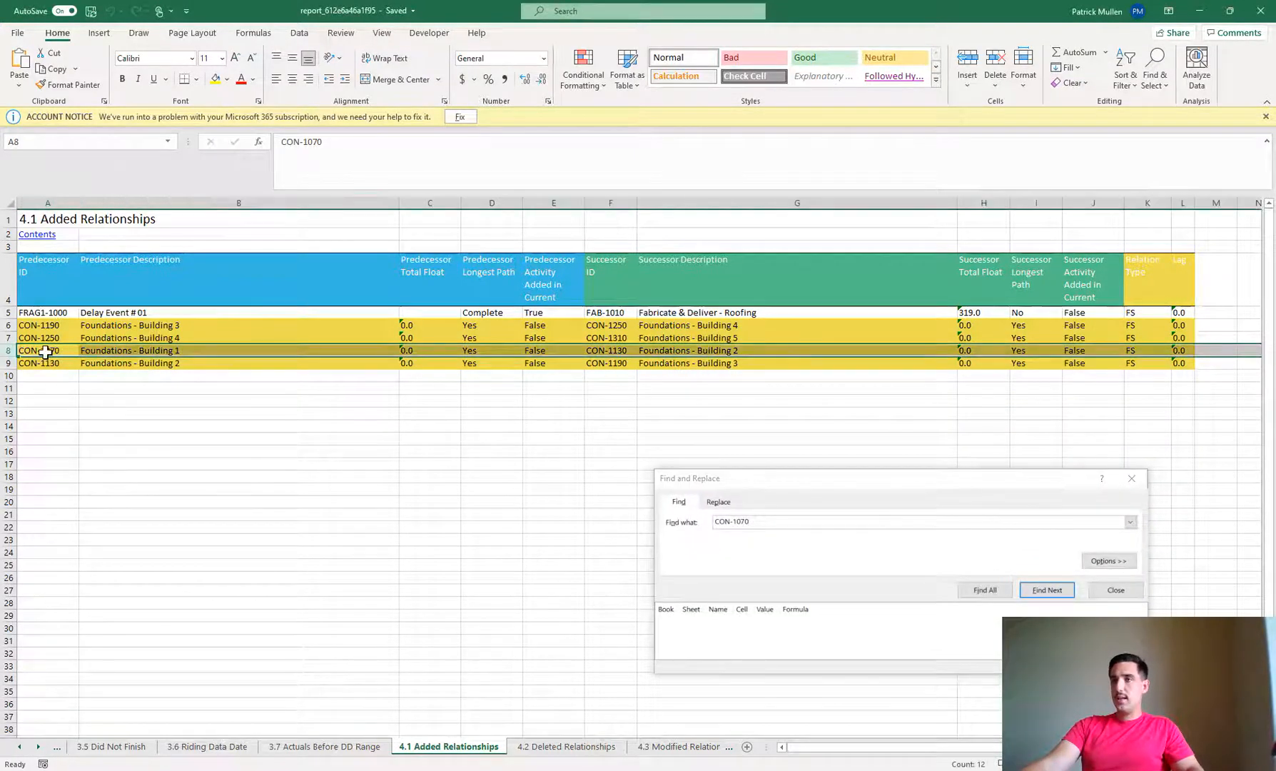
drag(45, 349, 239, 349)
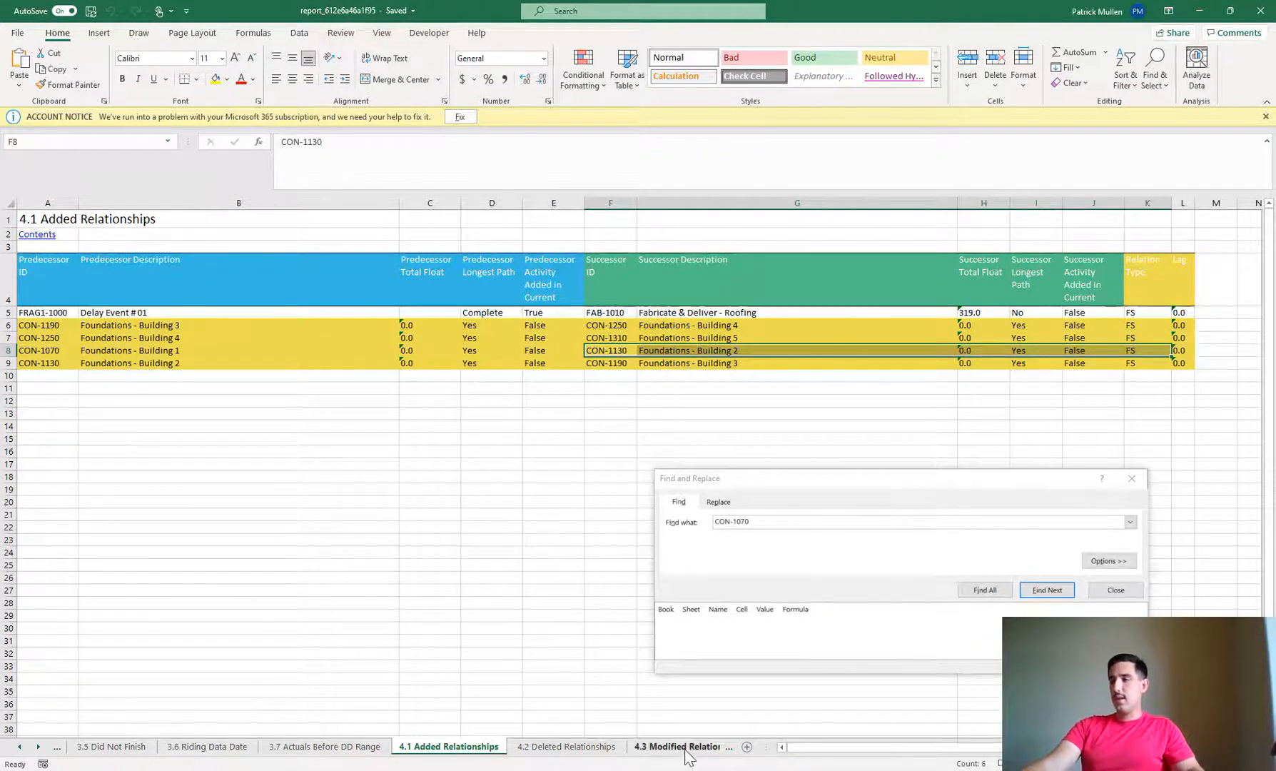
- Check 4.2 Deleted Relationships, then find CON-1070 in 4.3 Modified Relationships
click(566, 746)
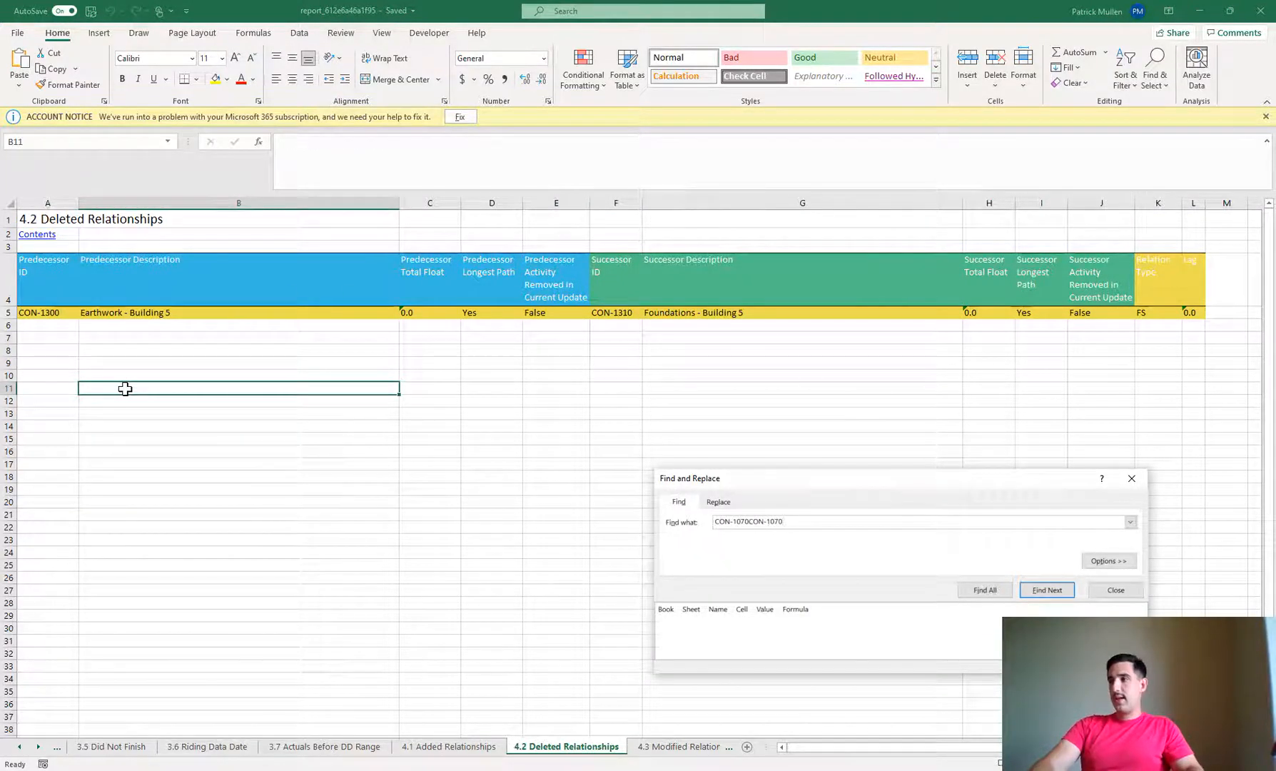
click(1046, 589)
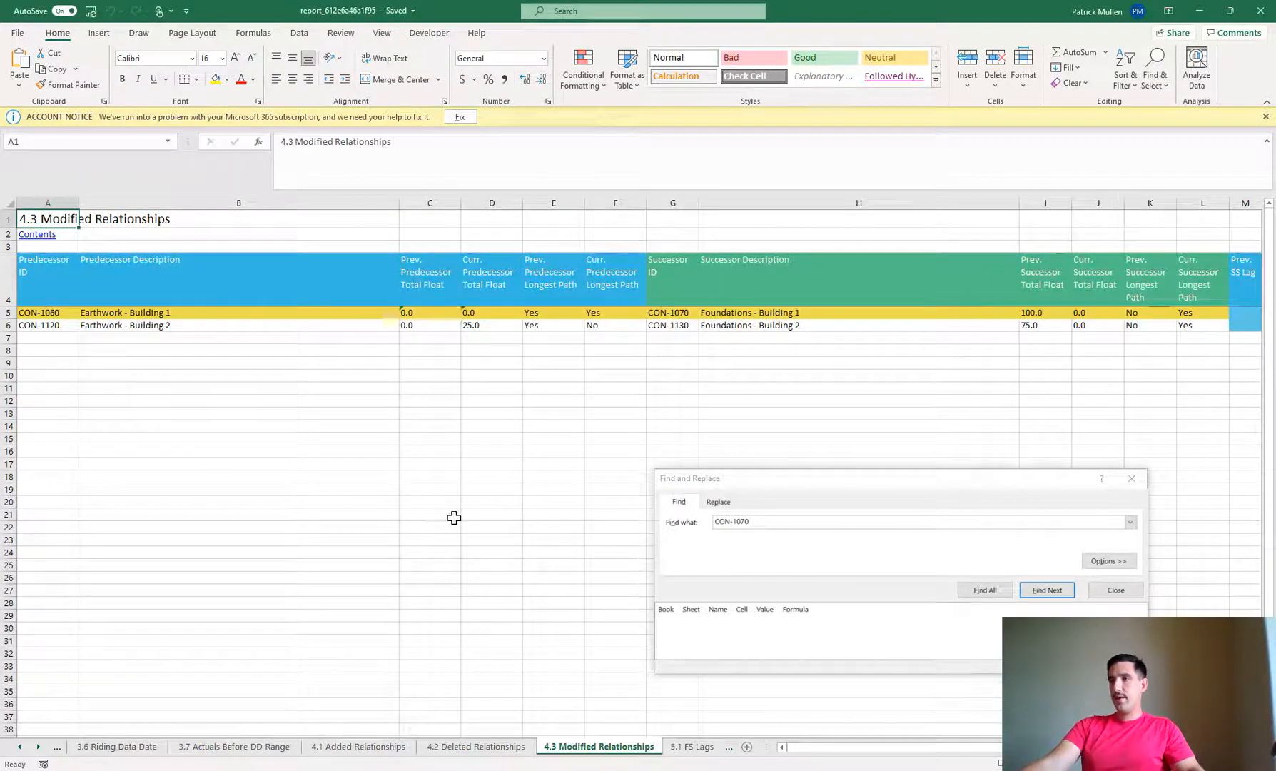
click(1048, 589)
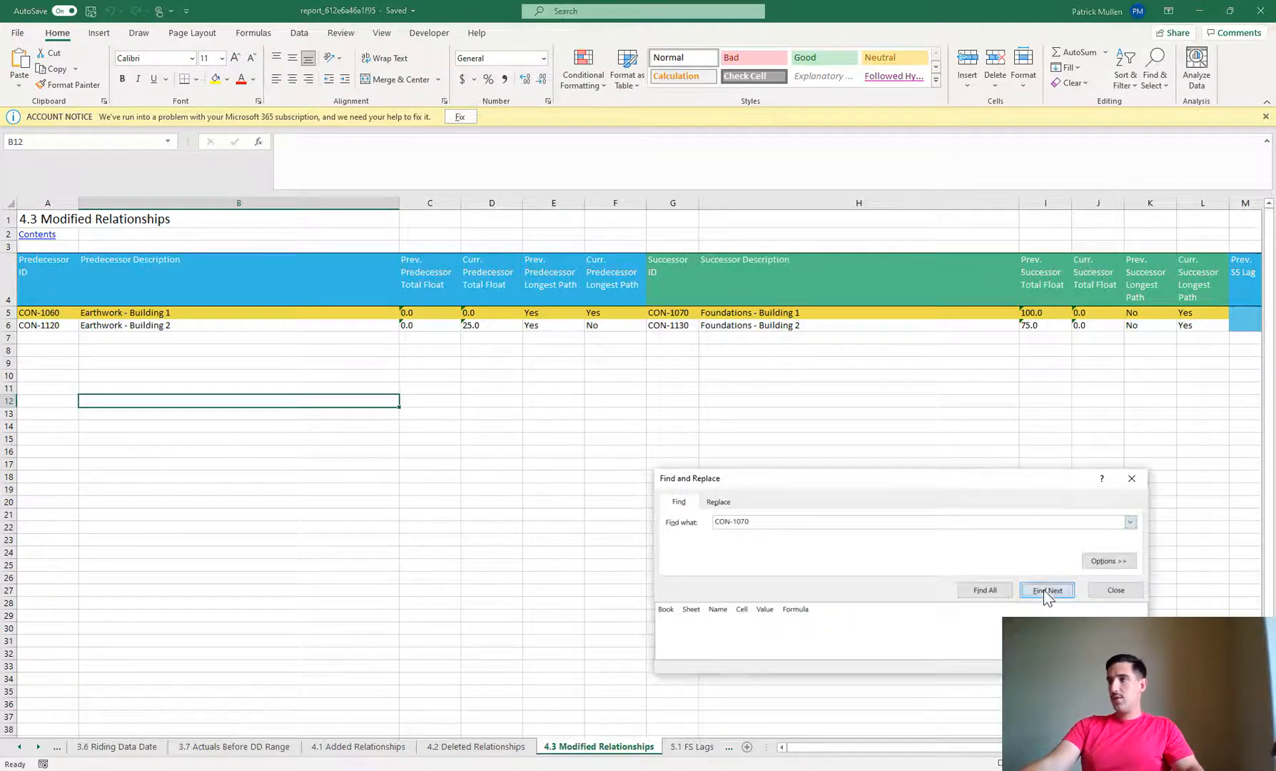
click(1046, 590)
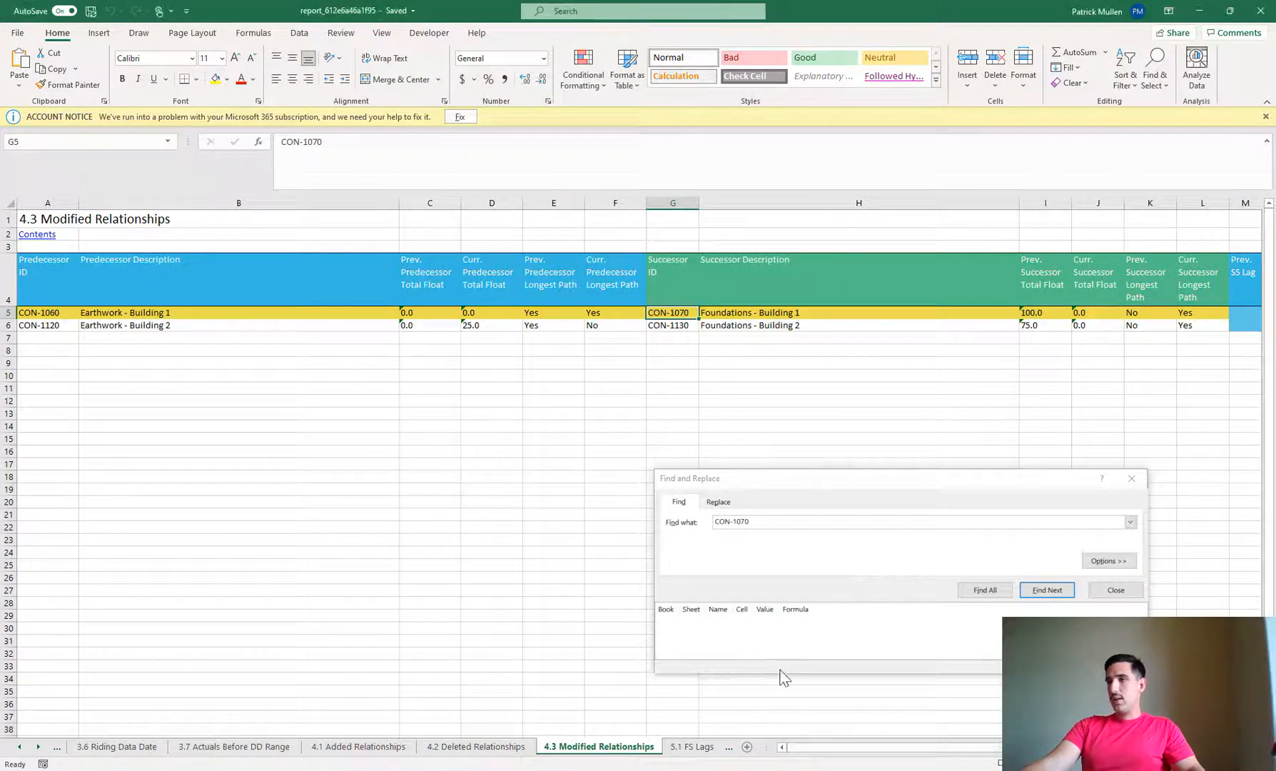
mouse_move(846, 752)
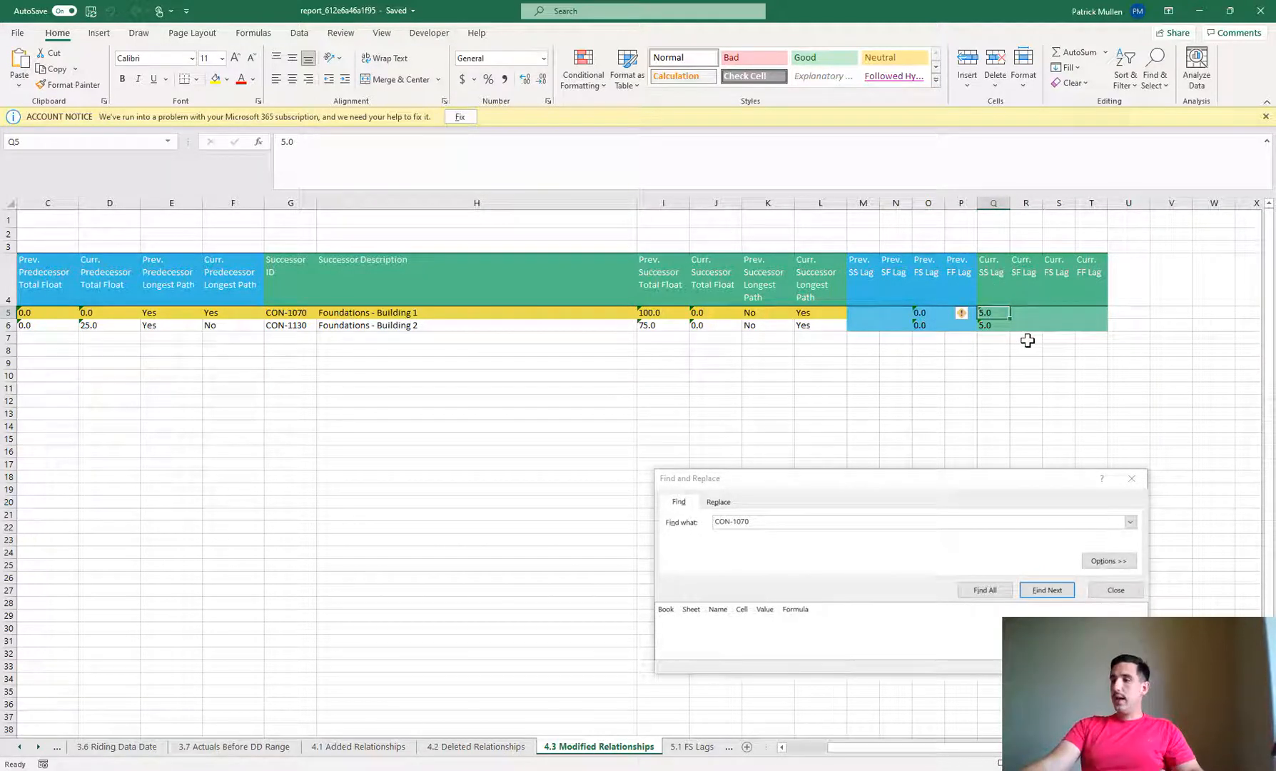
mouse_move(161, 651)
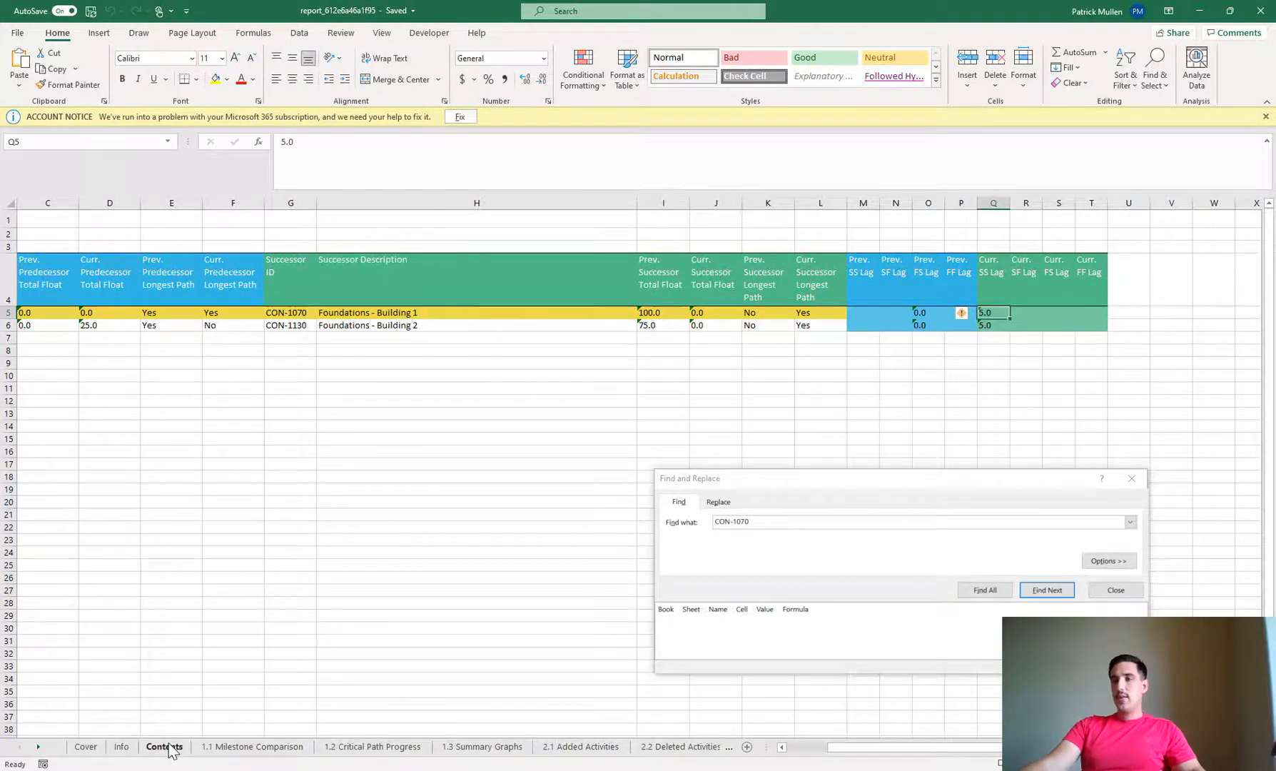
- From Contents, check the empty 5.2 No Predecessor table and return to Contents
click(163, 746)
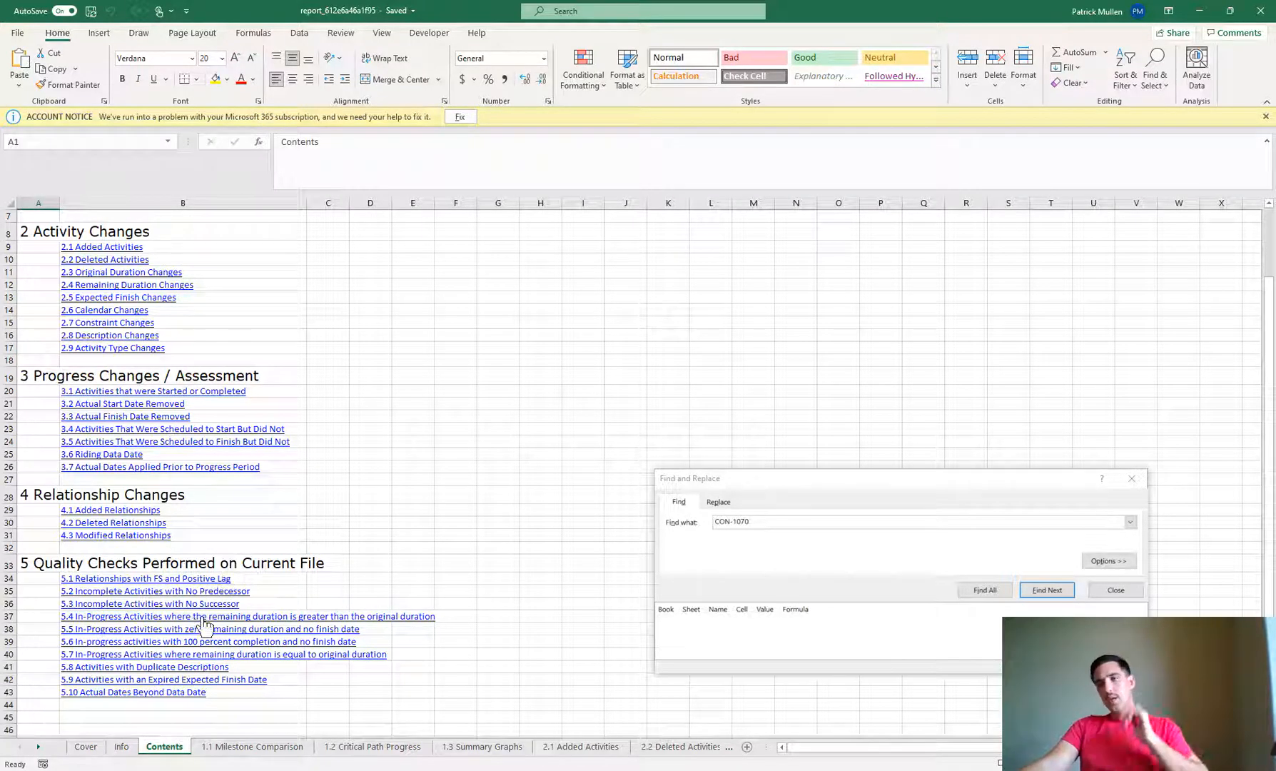
mouse_move(145, 578)
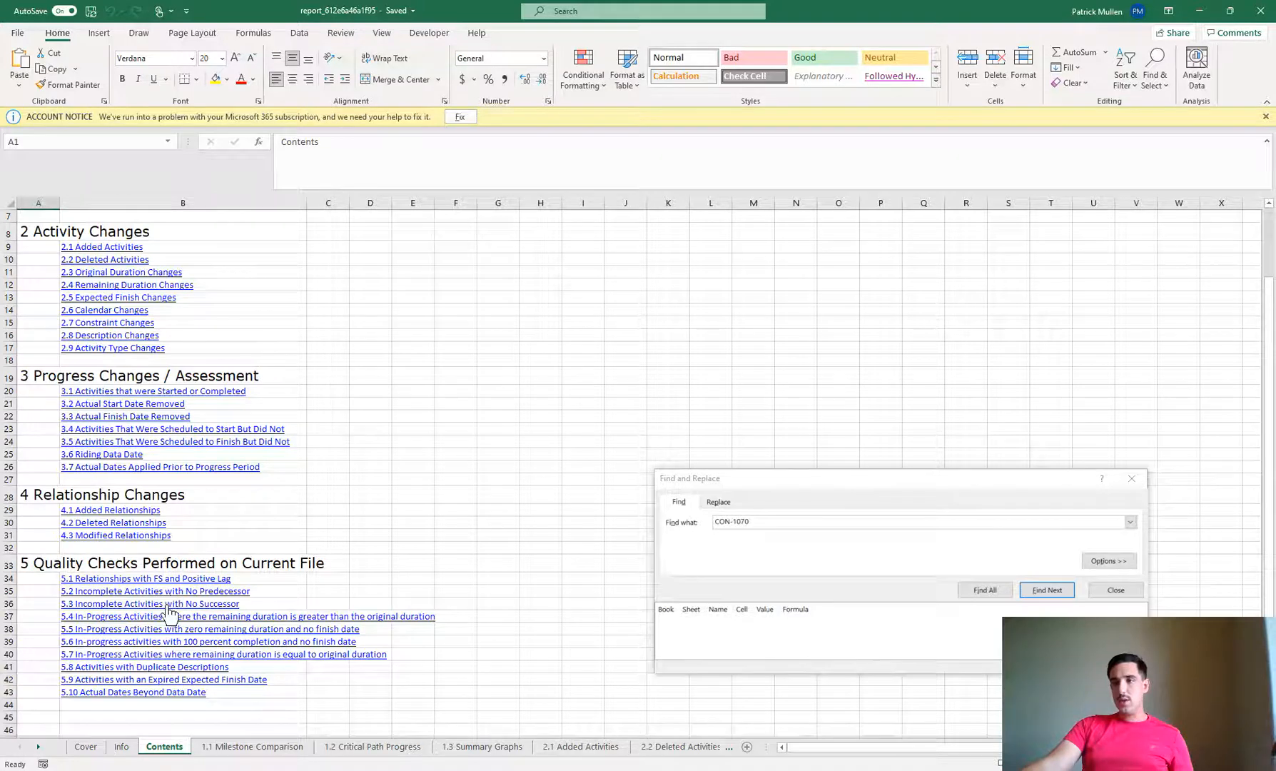
click(150, 603)
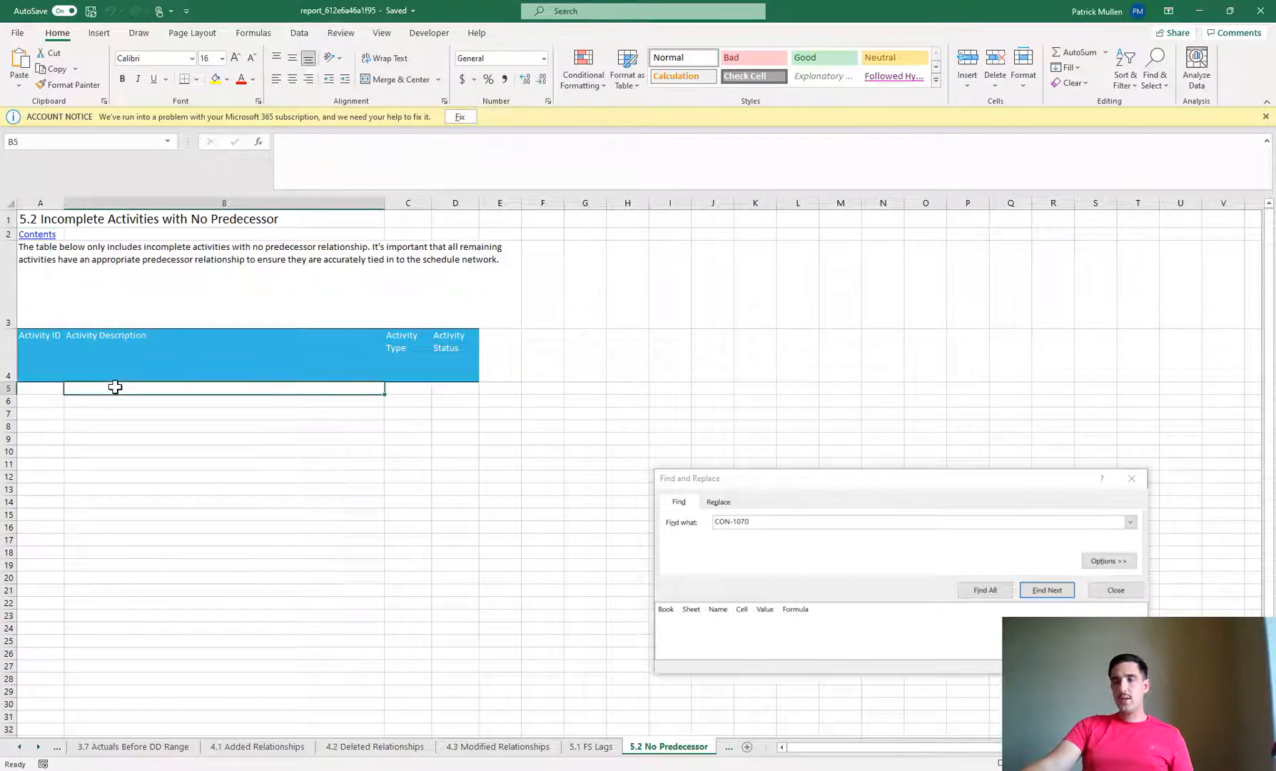
click(92, 746)
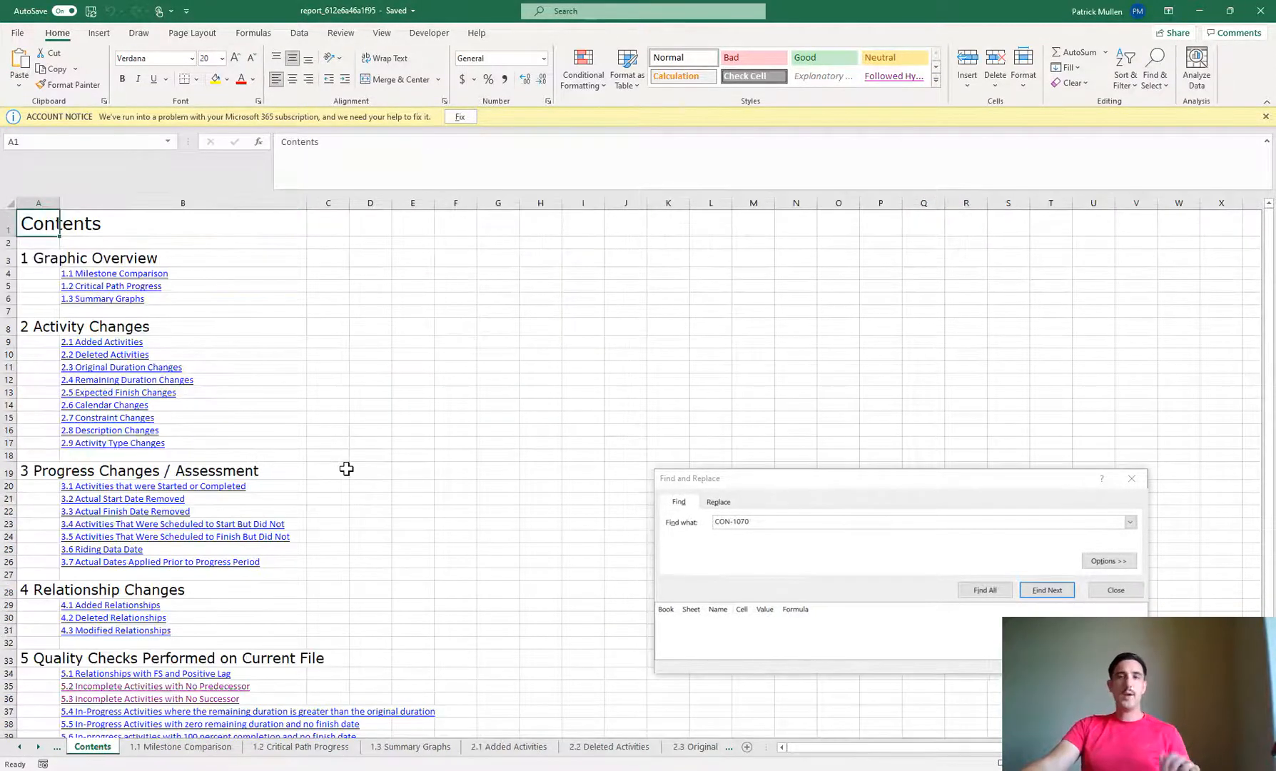